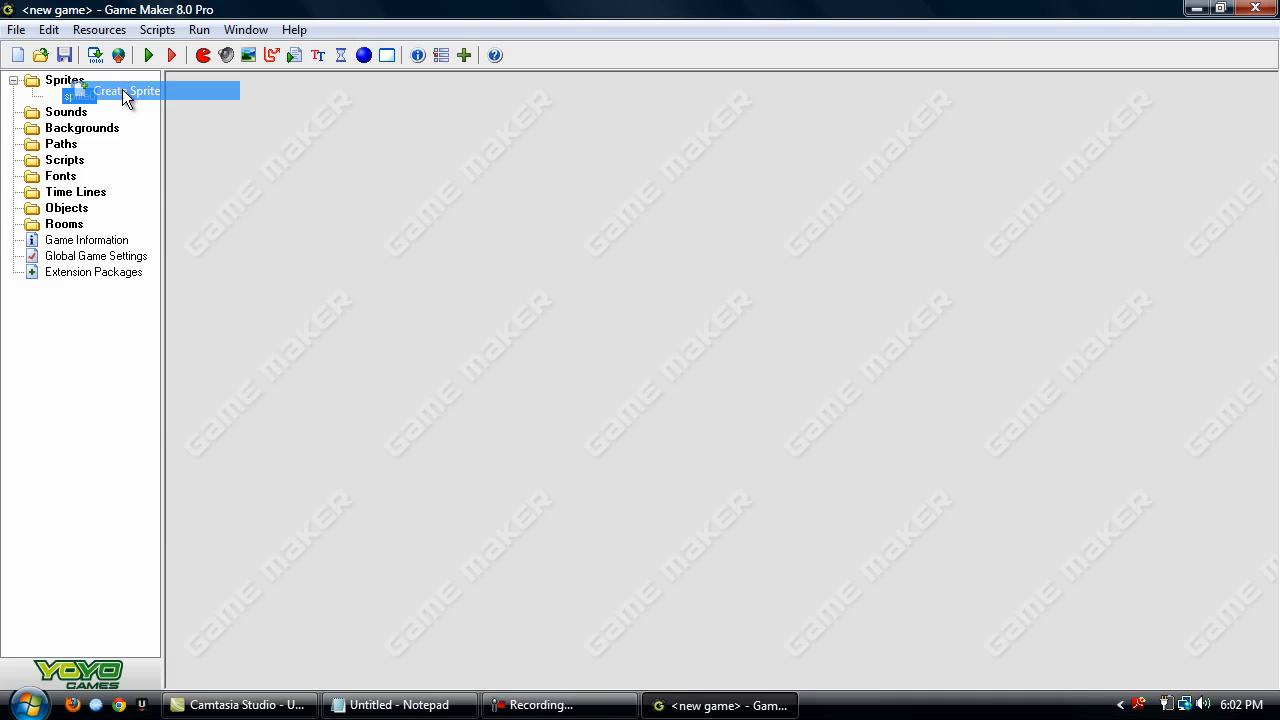
Draw a canvas-filling circle in a new 32x32 sprite and name it spr_Player
{"action": "left_click", "coordinate": [249, 214]}
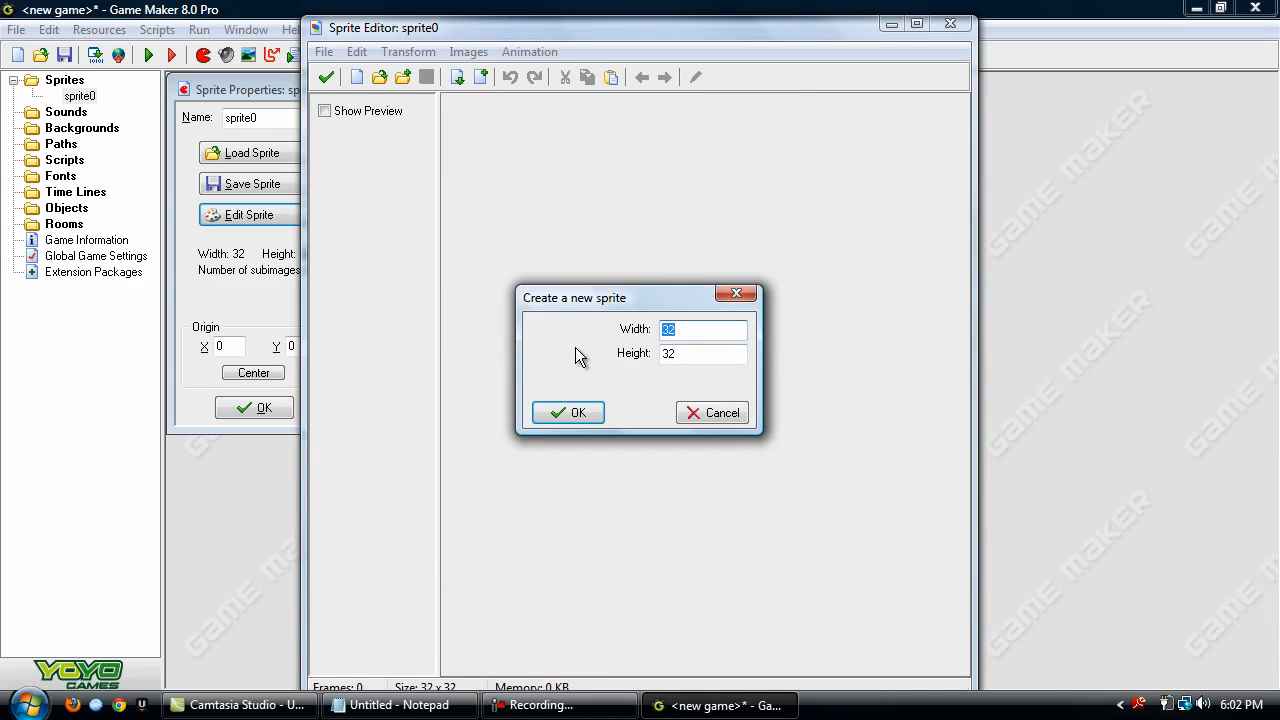
{"action": "left_click", "coordinate": [568, 412]}
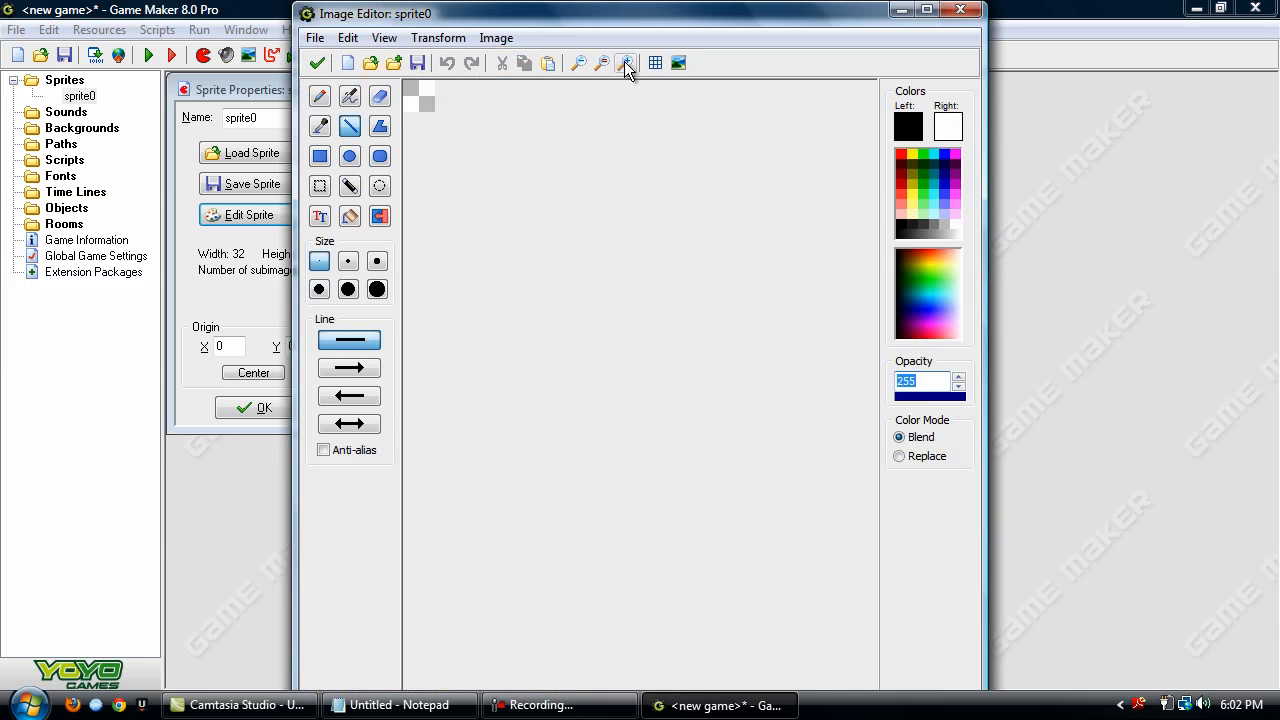
{"action": "left_click", "coordinate": [627, 63]}
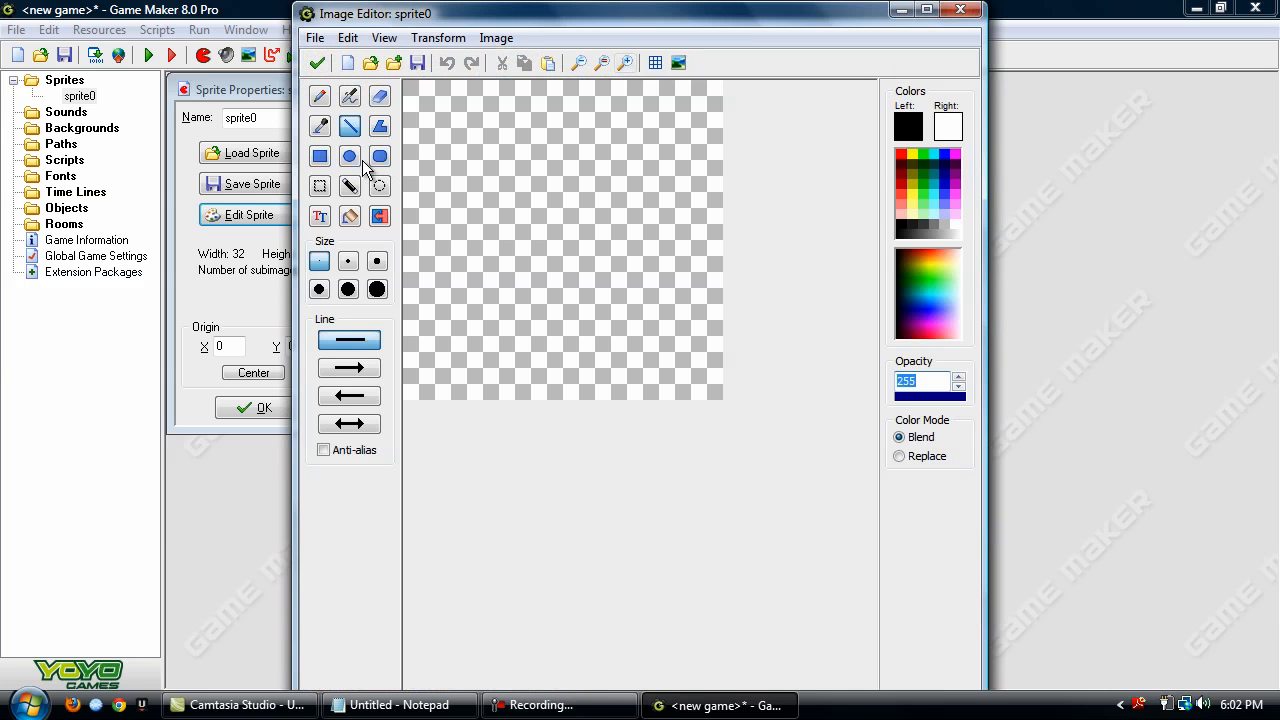
{"action": "left_click", "coordinate": [349, 156]}
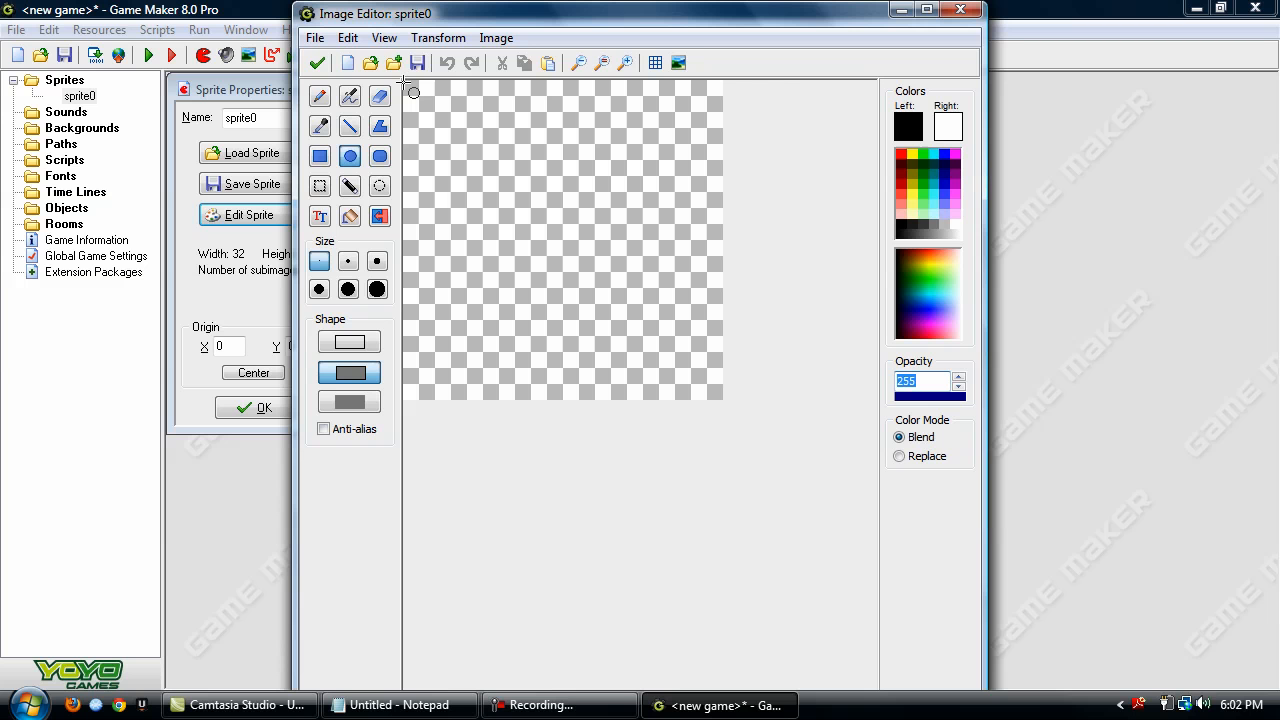
{"action": "left_click_drag", "start_coordinate": [410, 90], "coordinate": [730, 400]}
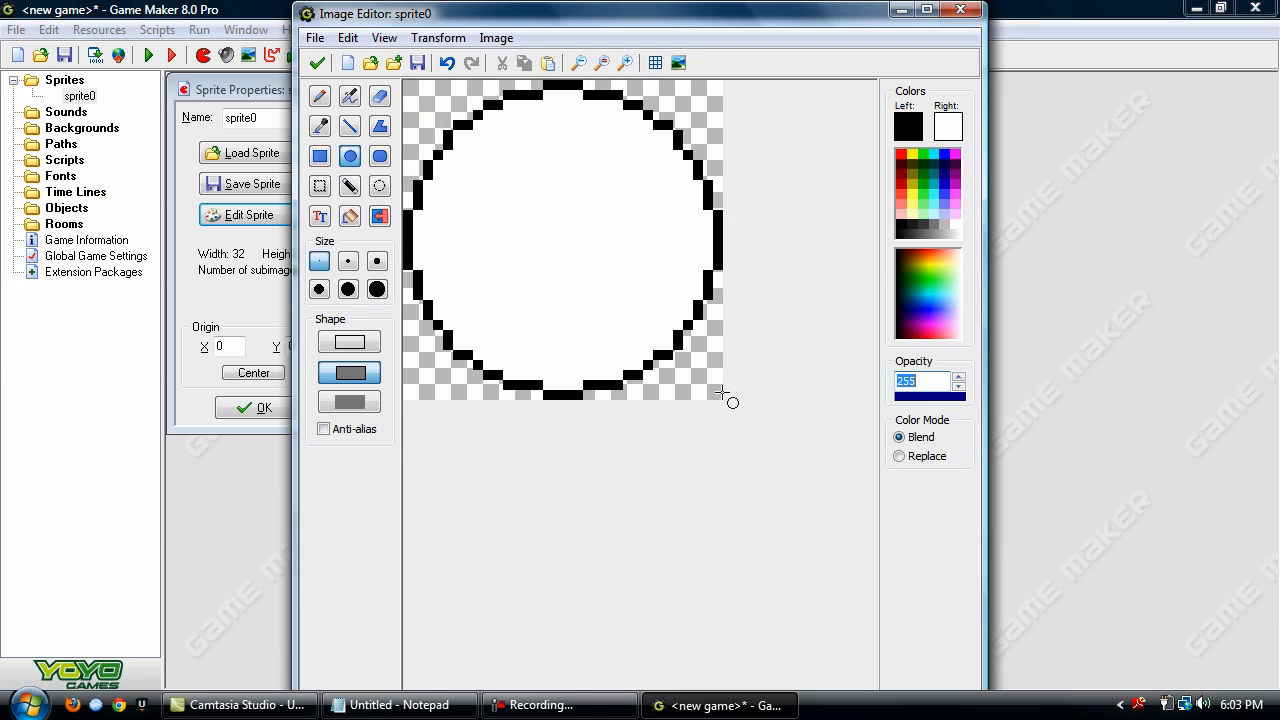
{"action": "left_click", "coordinate": [317, 63]}
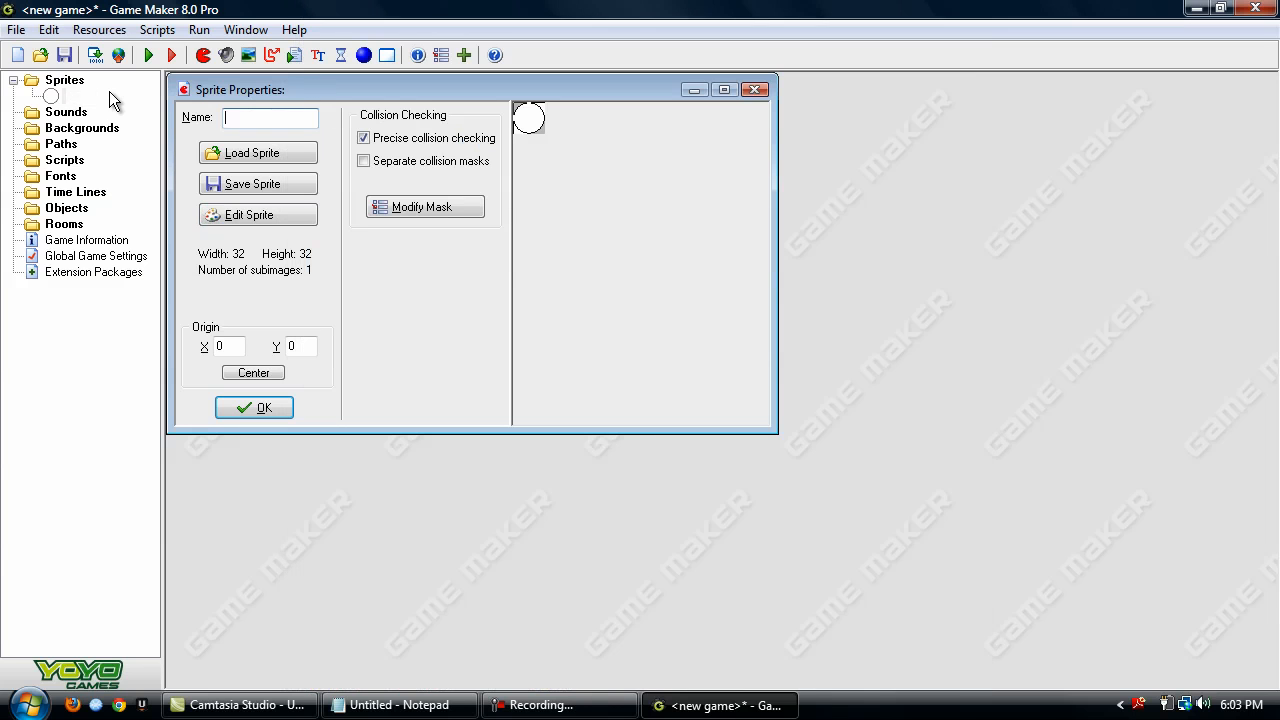
{"action": "type", "text": "spr_Pl"}
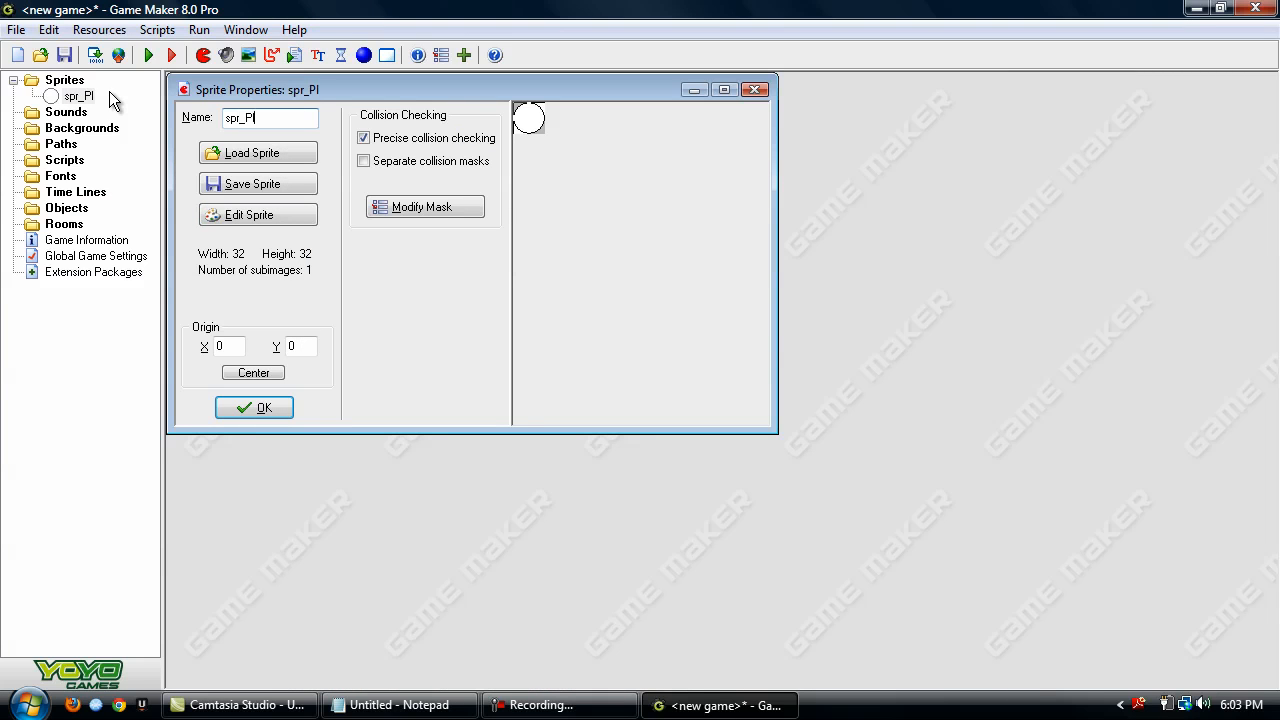
{"action": "left_click", "coordinate": [254, 407]}
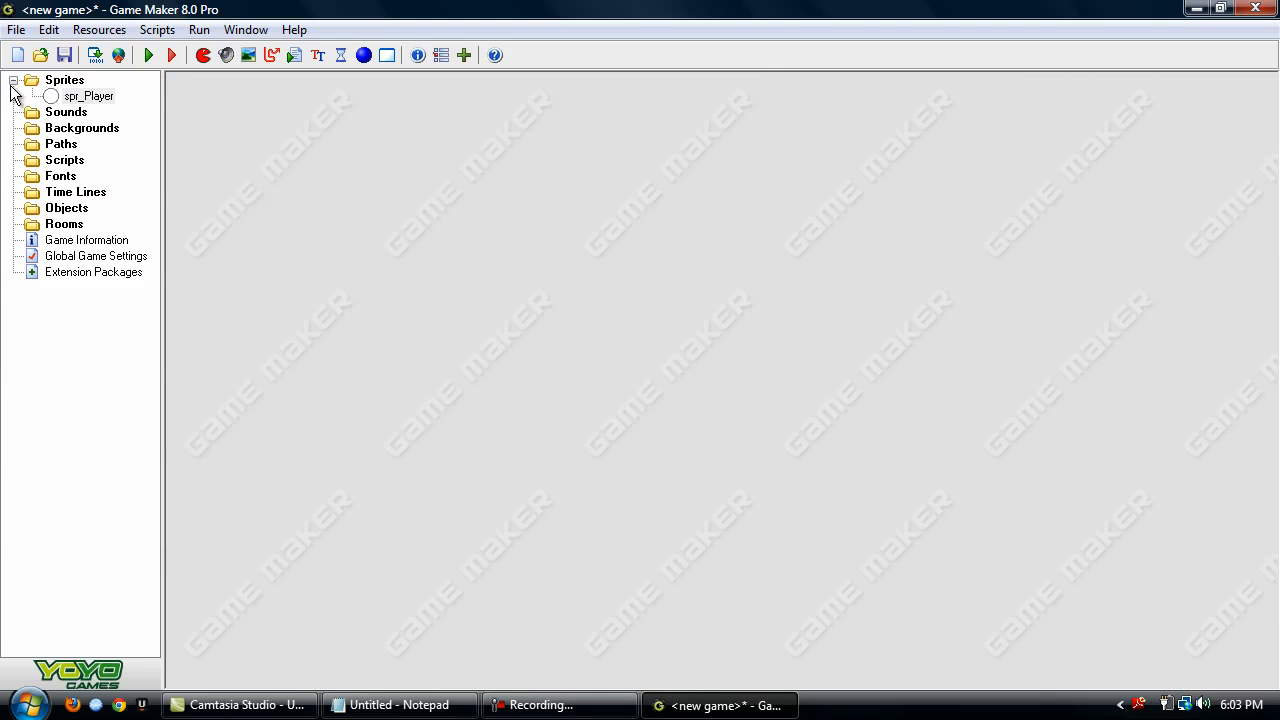
Create a new background and draw black lines along its right and bottom edges
{"action": "right_click", "coordinate": [82, 127]}
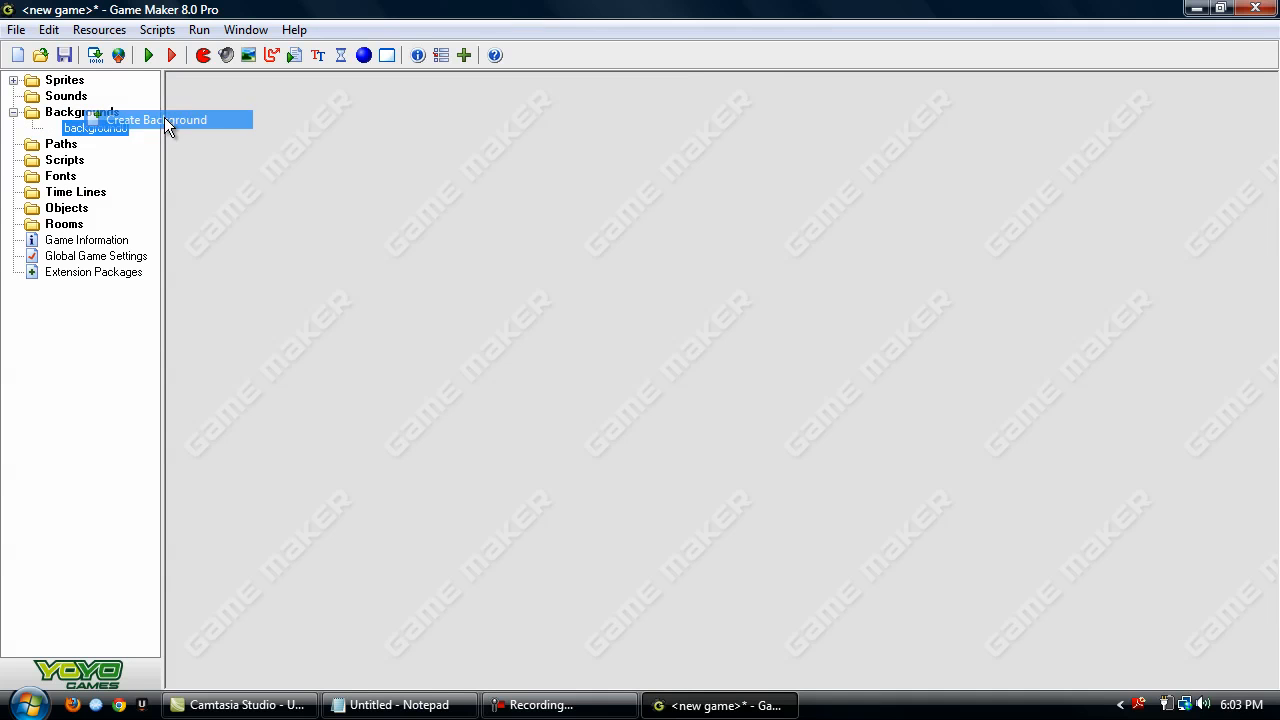
{"action": "left_click", "coordinate": [156, 119]}
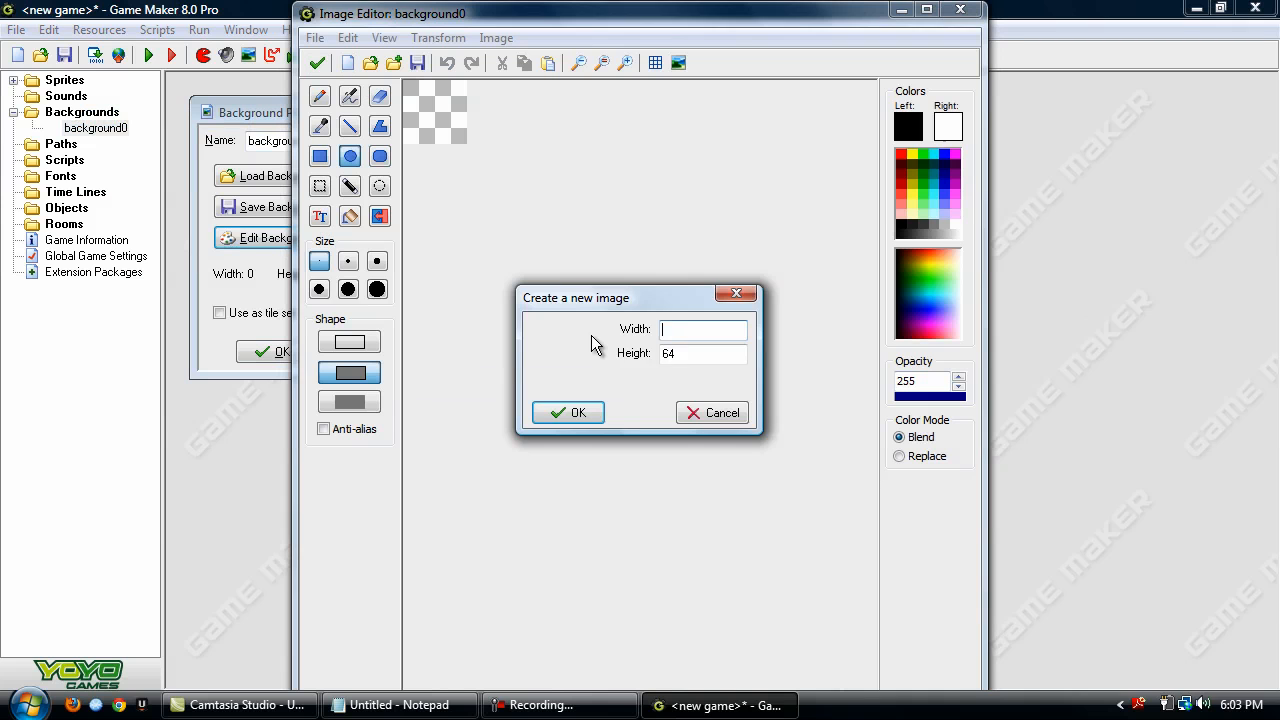
{"action": "left_click", "coordinate": [567, 412]}
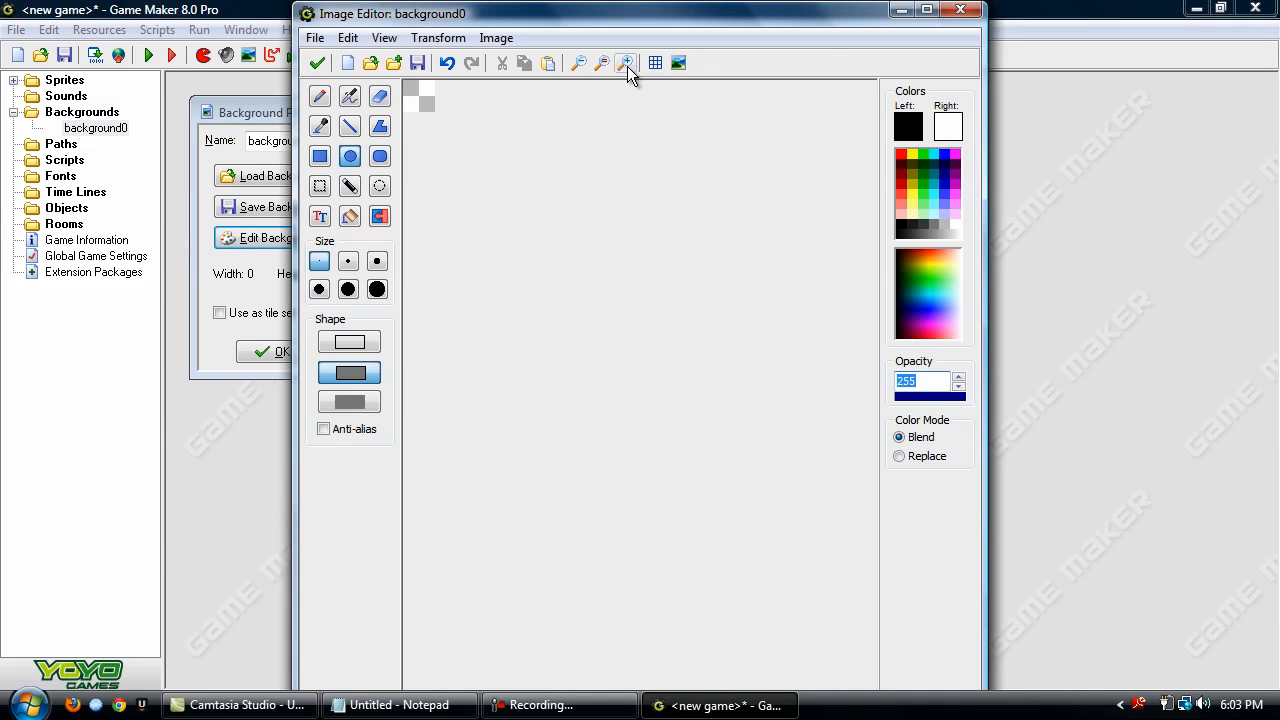
{"action": "left_click", "coordinate": [627, 63]}
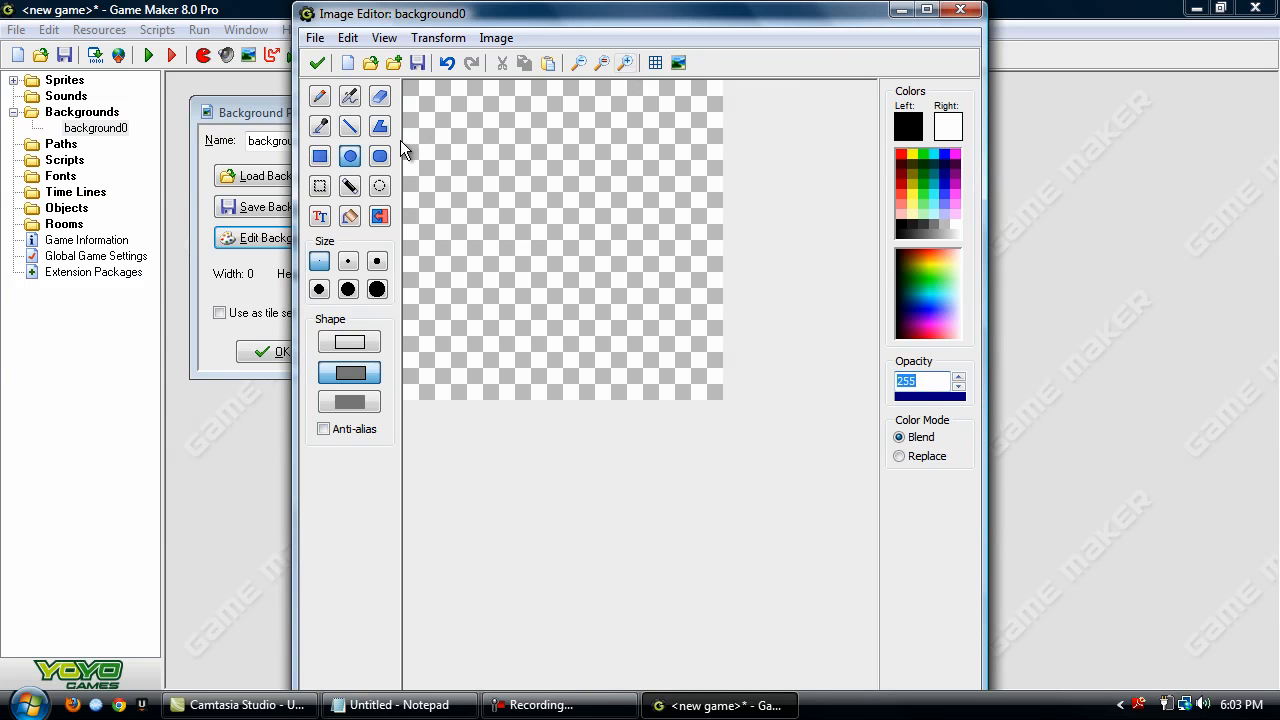
{"action": "left_click", "coordinate": [349, 125]}
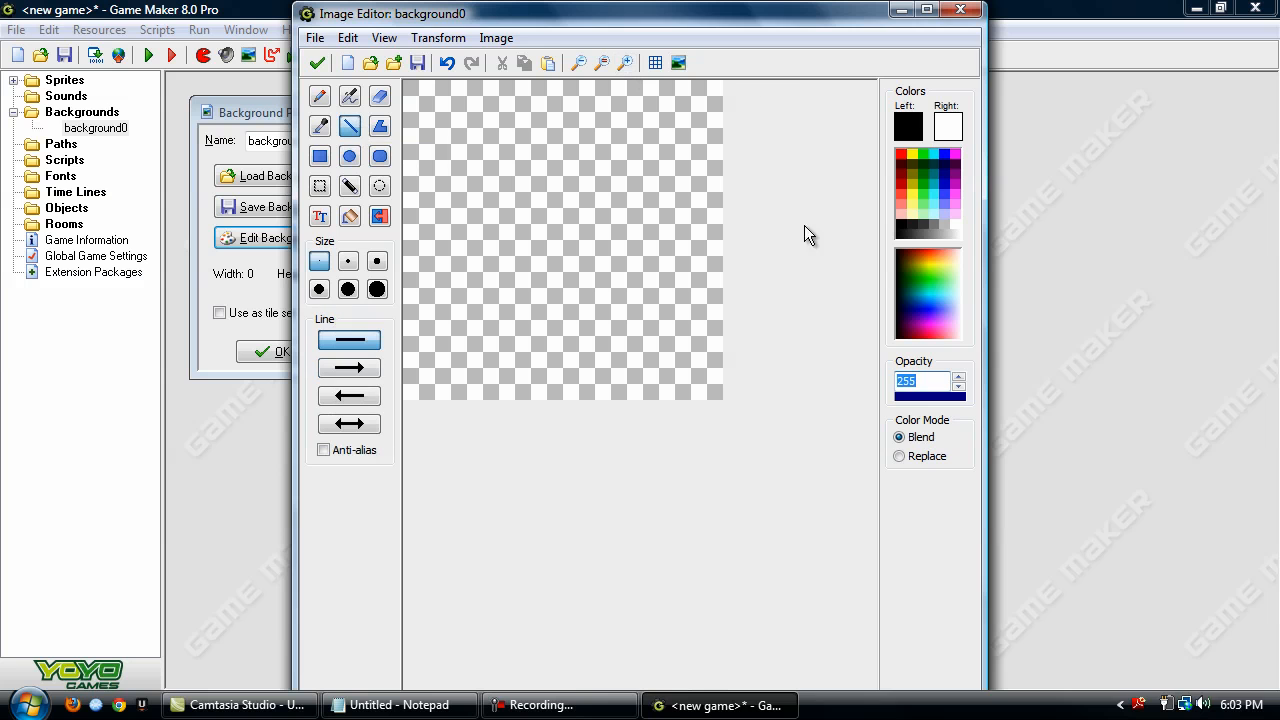
{"action": "left_click_drag", "start_coordinate": [715, 80], "coordinate": [715, 390]}
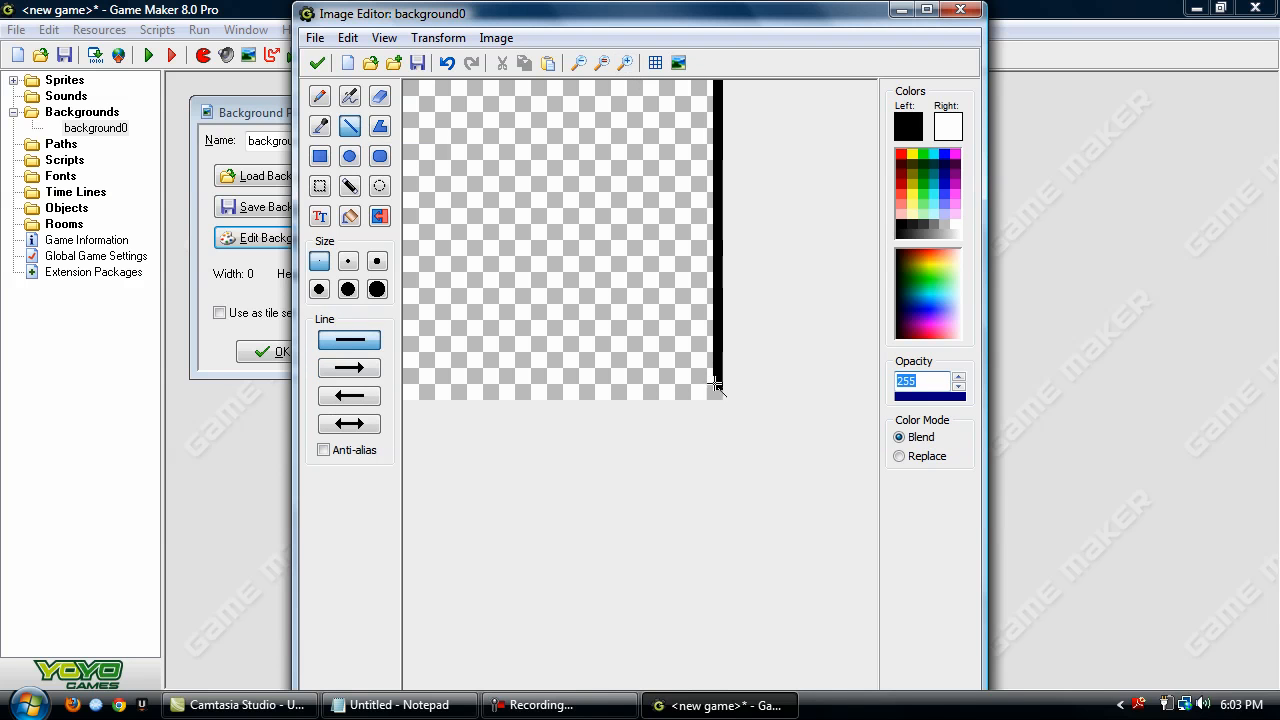
{"action": "left_click_drag", "start_coordinate": [718, 393], "coordinate": [408, 393]}
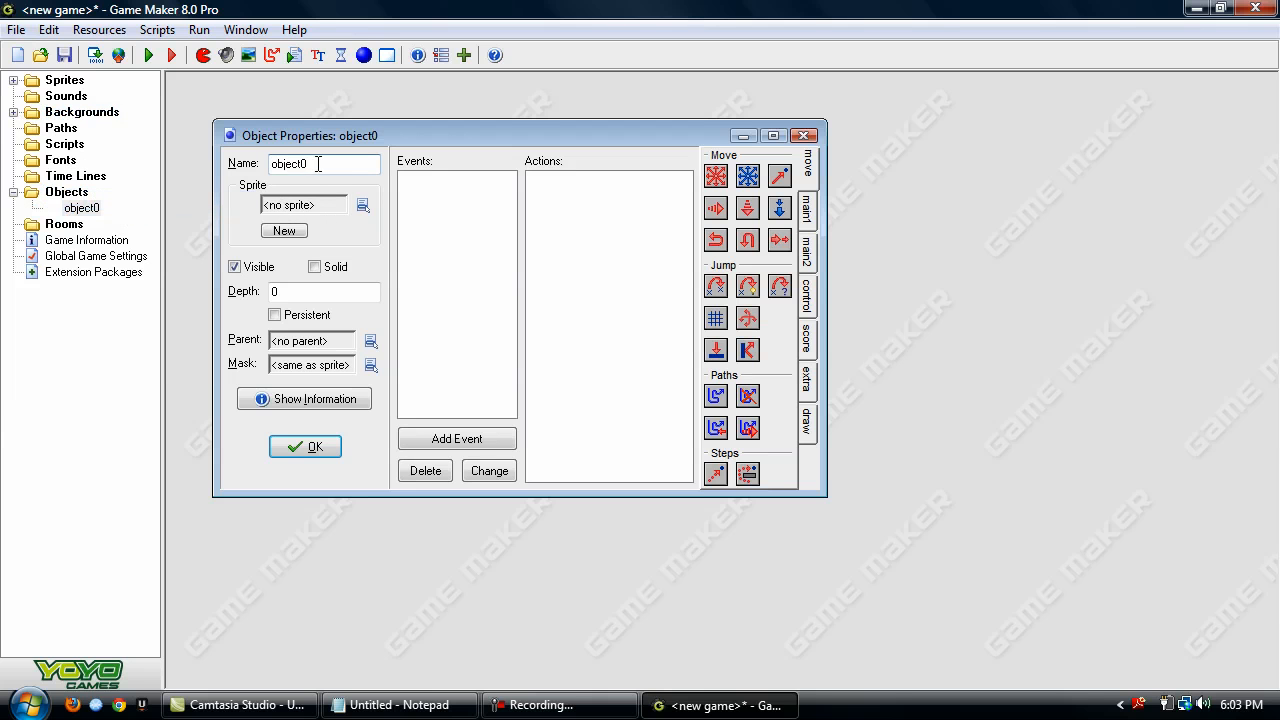
Name the object obj_Player, assign spr_Player, and add Create event code setting nokey
{"action": "type", "text": "obj_Player"}
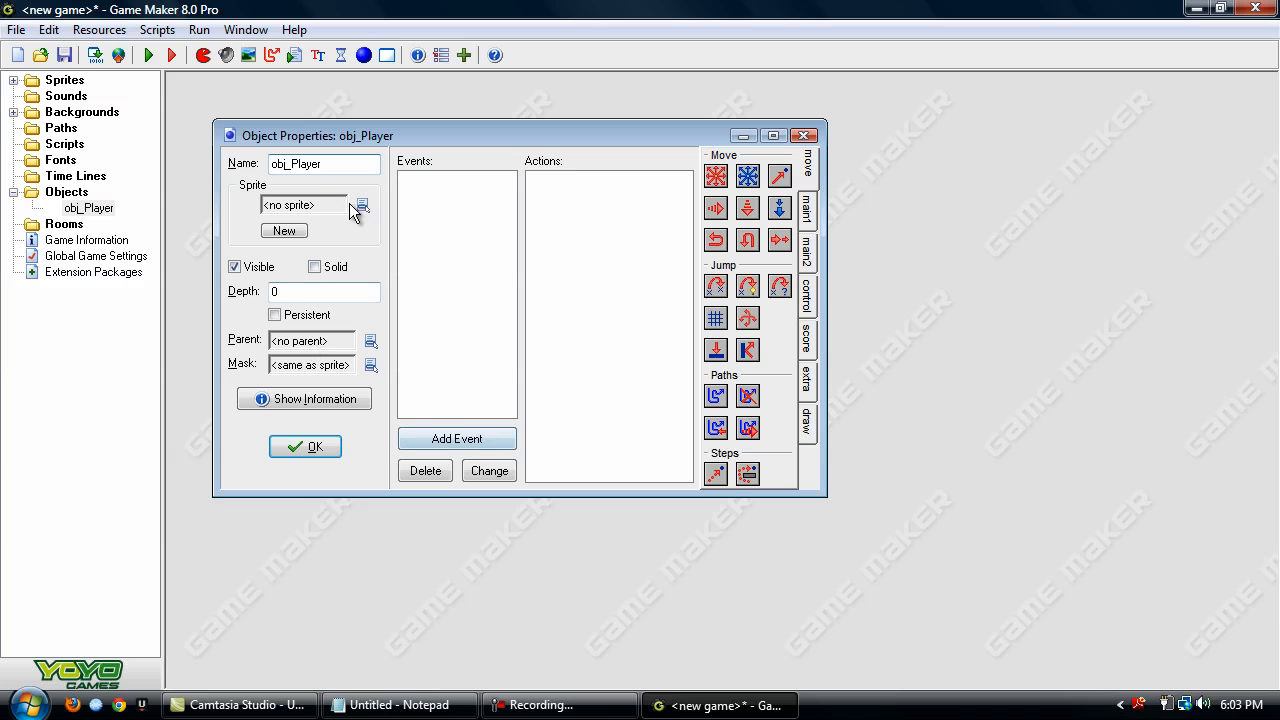
{"action": "left_click", "coordinate": [360, 205]}
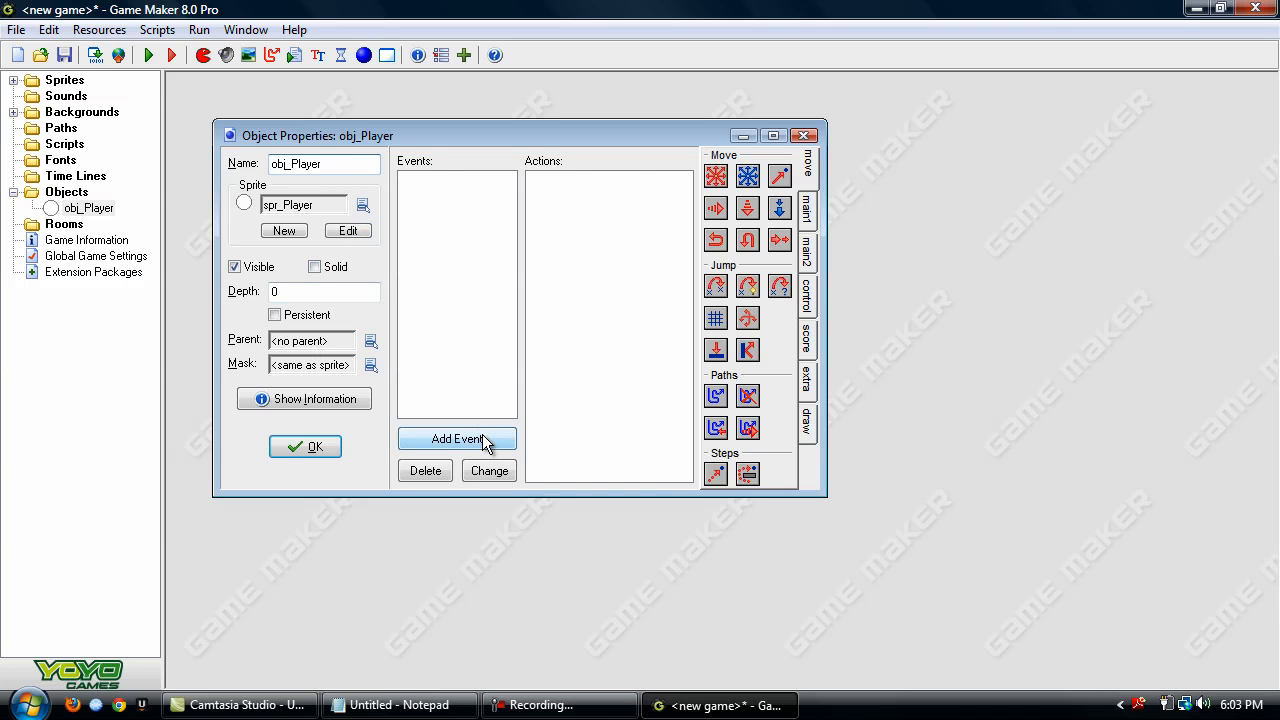
{"action": "left_click", "coordinate": [457, 439]}
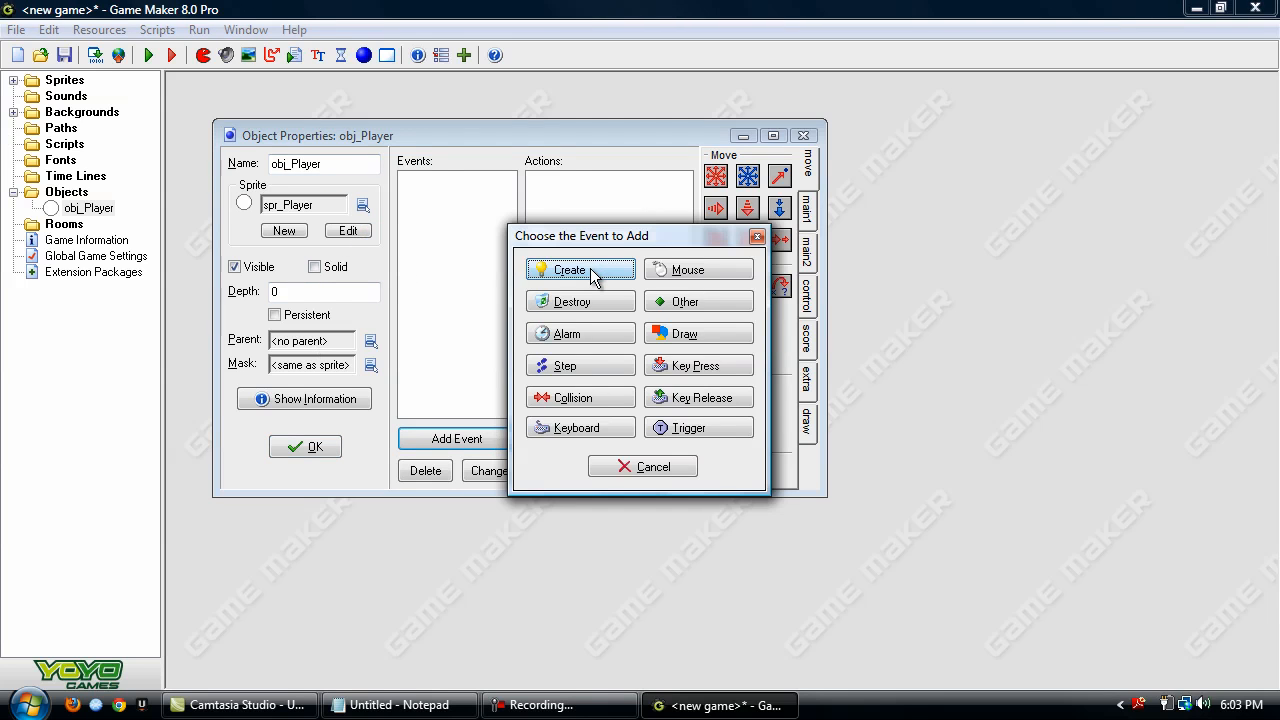
{"action": "left_click", "coordinate": [570, 270]}
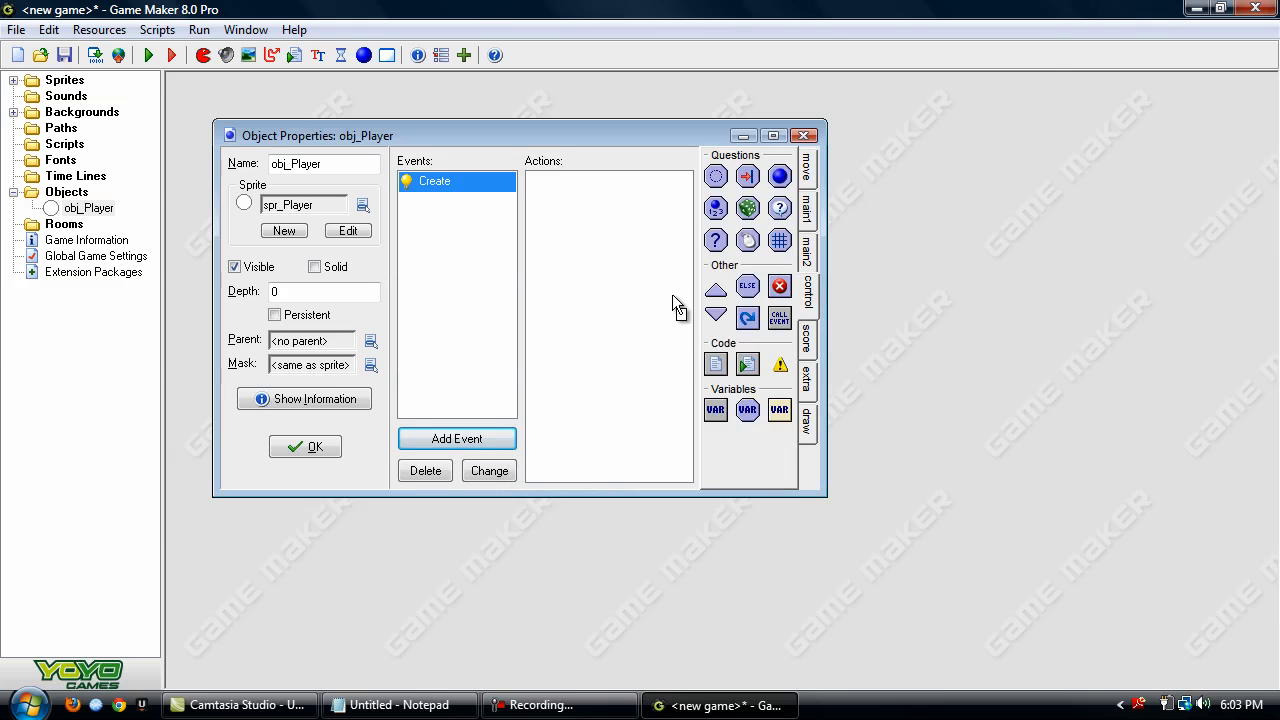
{"action": "double_click", "coordinate": [715, 363]}
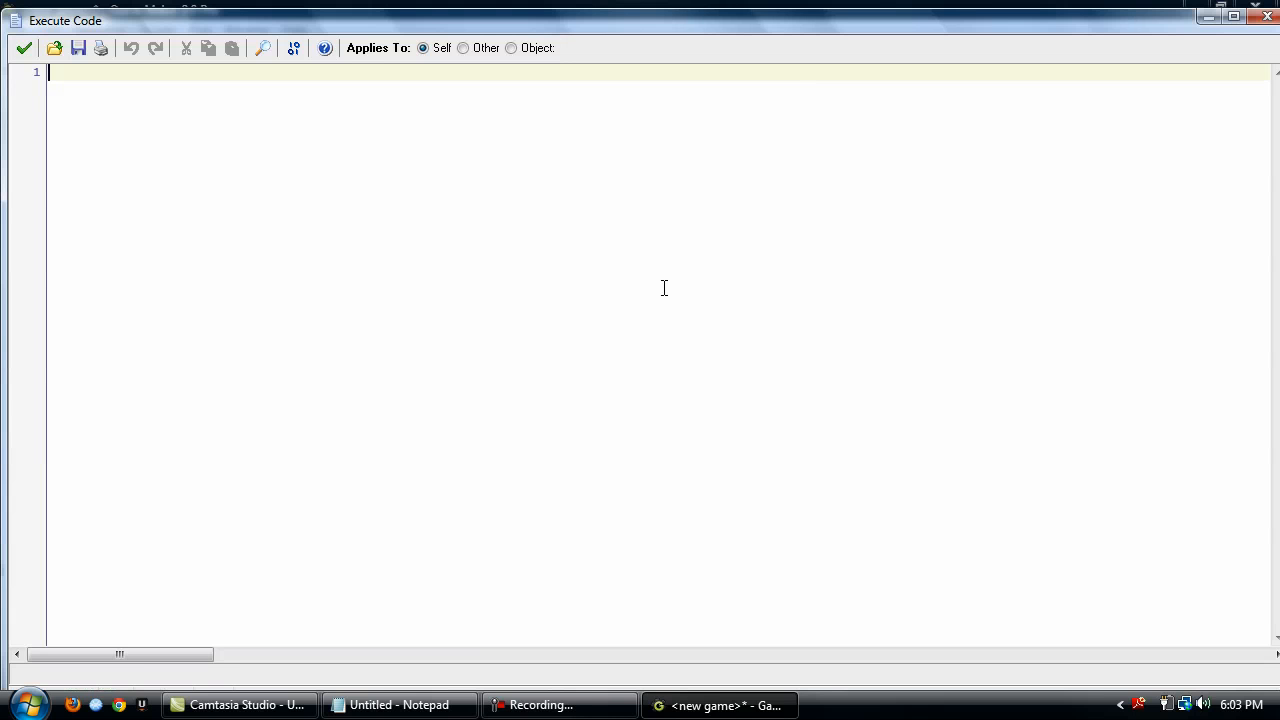
{"action": "type", "text": "nokey ="}
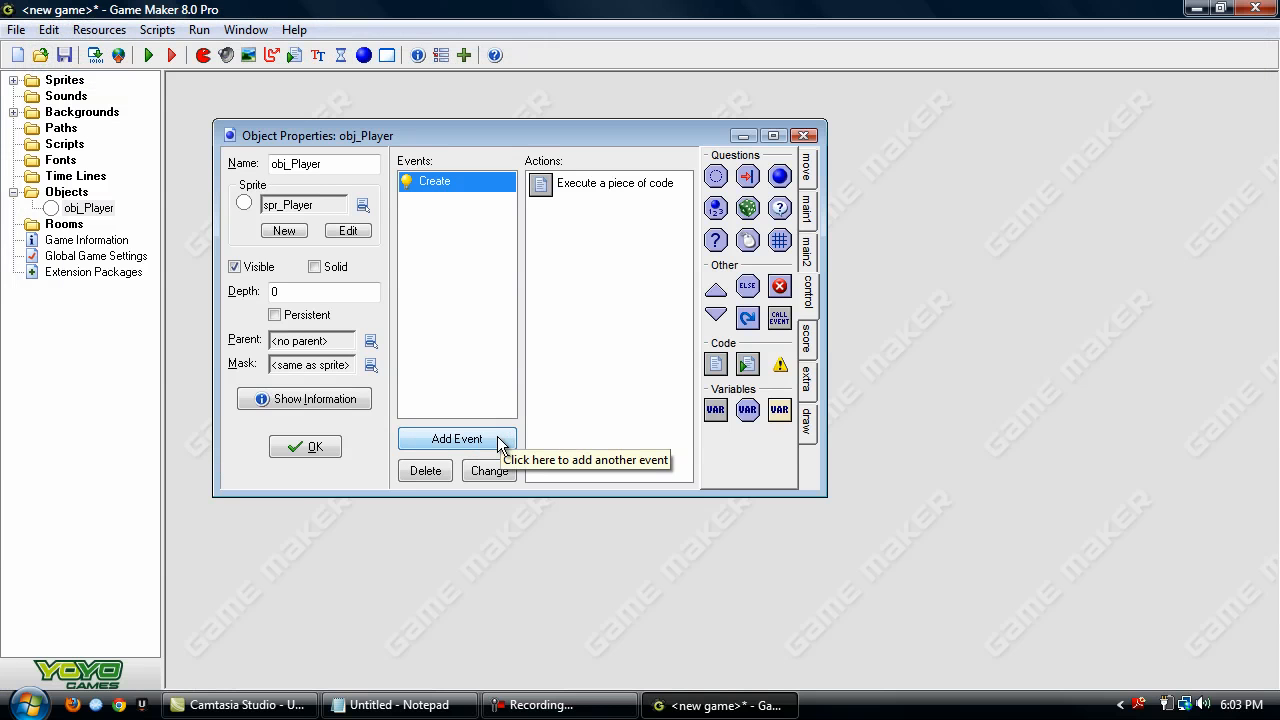
Add a keyboard event for the Right arrow key to obj_Player
{"action": "left_click", "coordinate": [457, 438]}
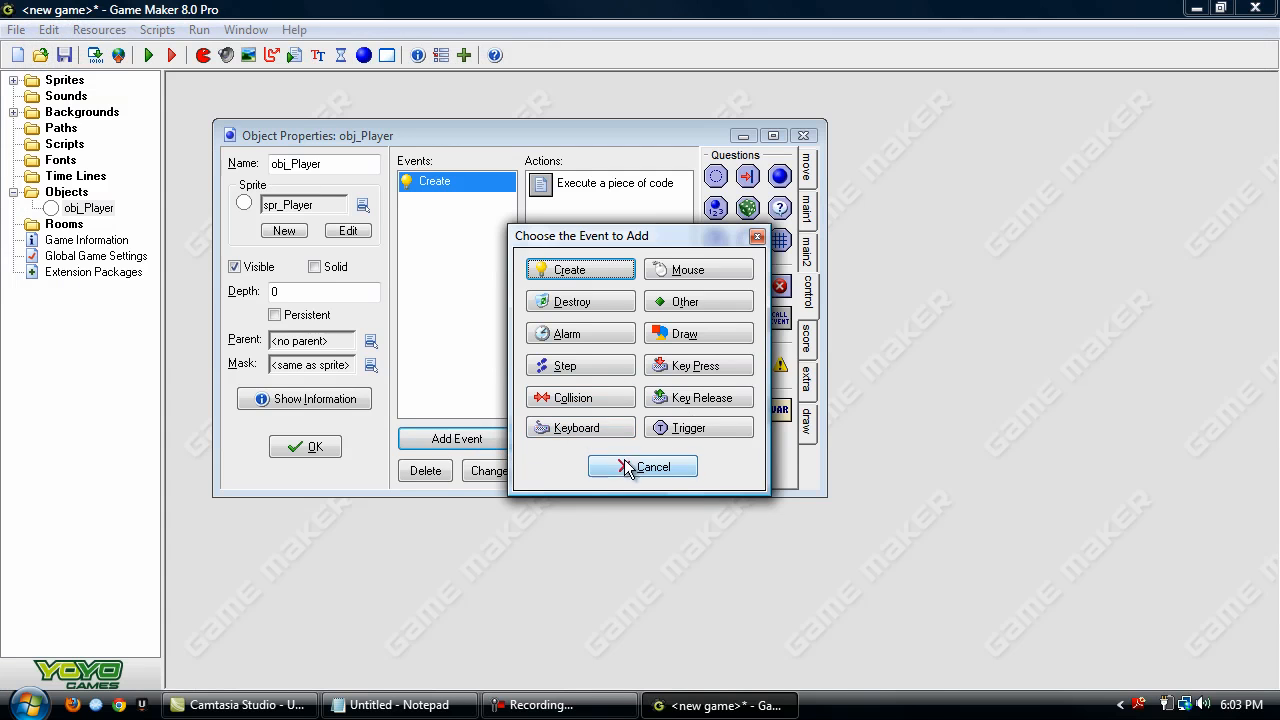
{"action": "left_click", "coordinate": [576, 427]}
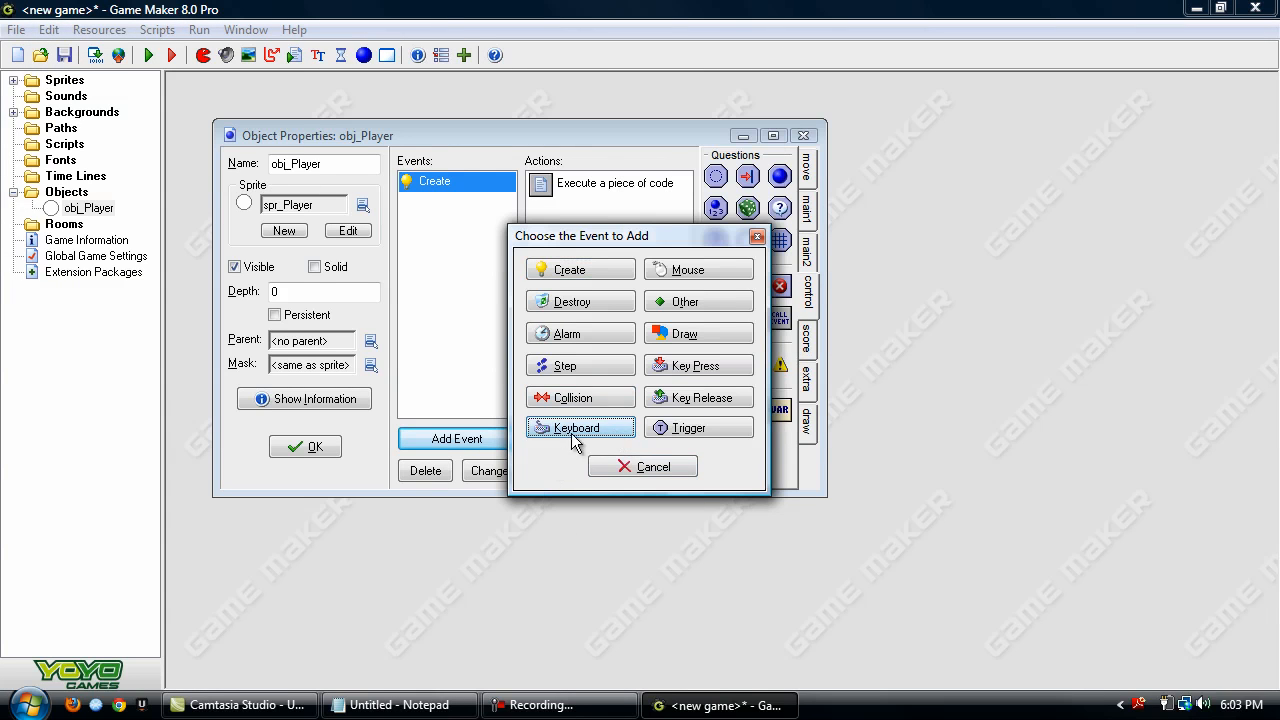
{"action": "mouse_move", "coordinate": [610, 427]}
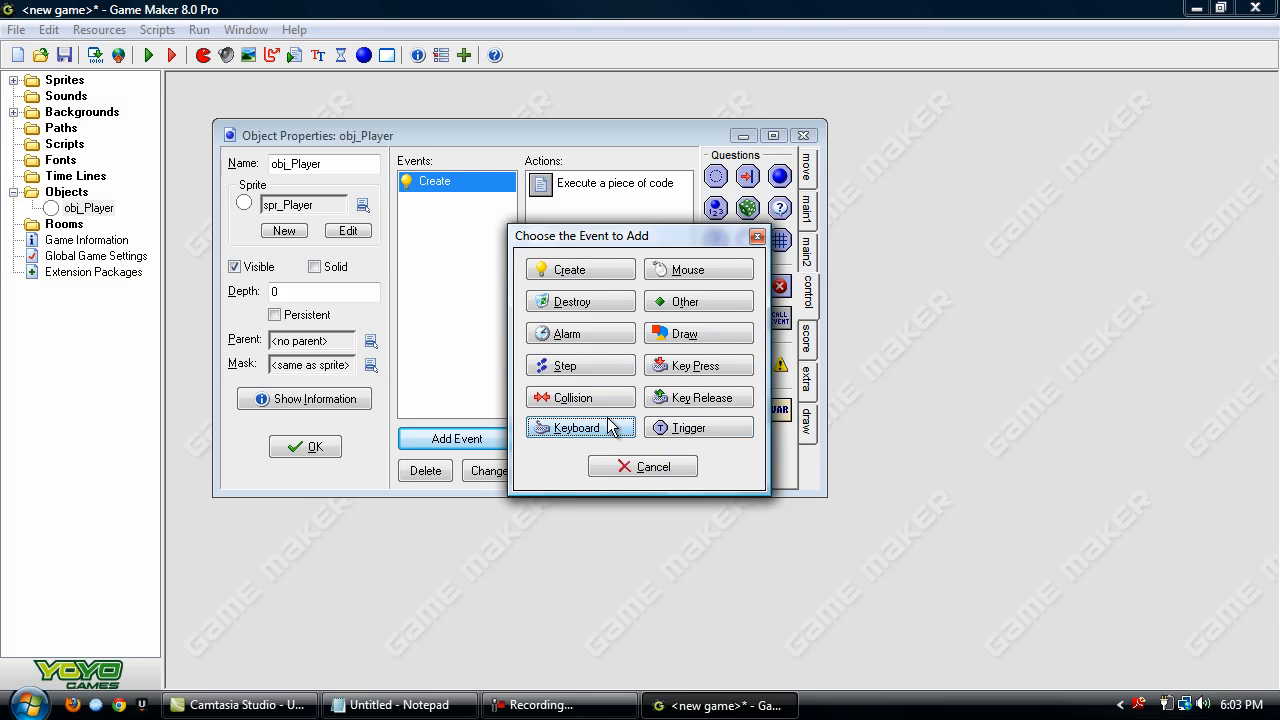
{"action": "left_click", "coordinate": [572, 427]}
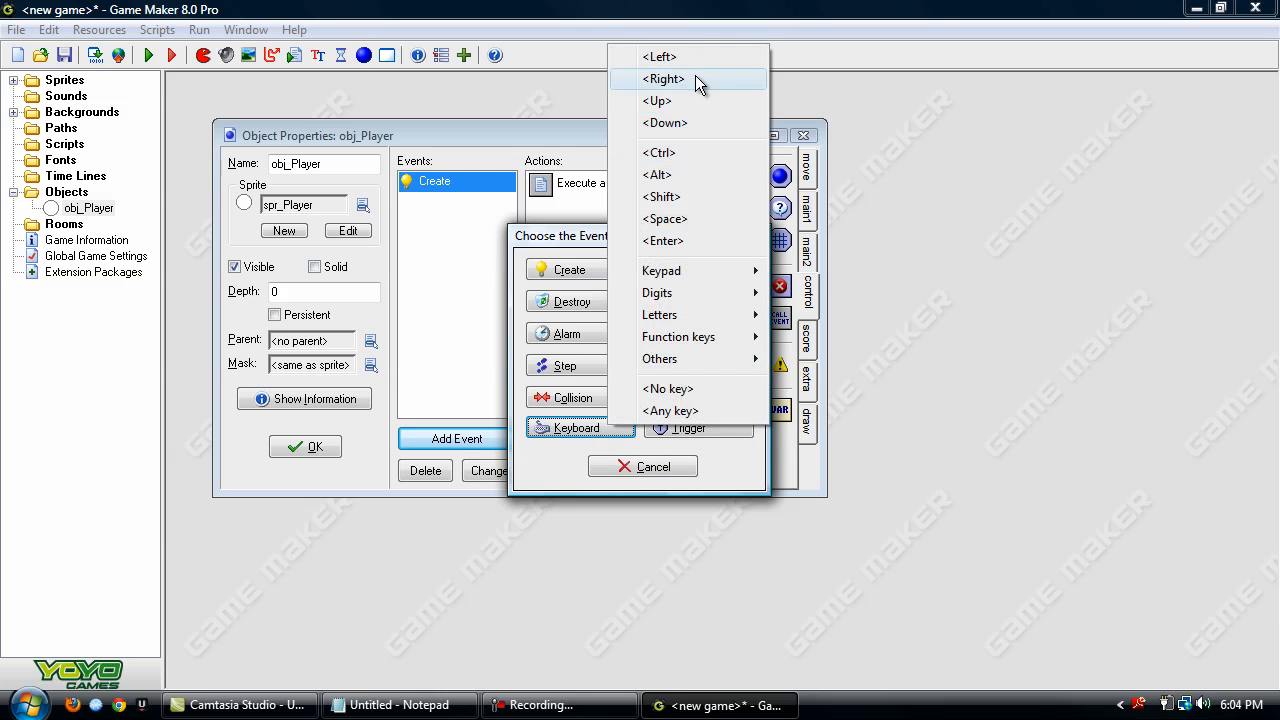
{"action": "left_click", "coordinate": [663, 79]}
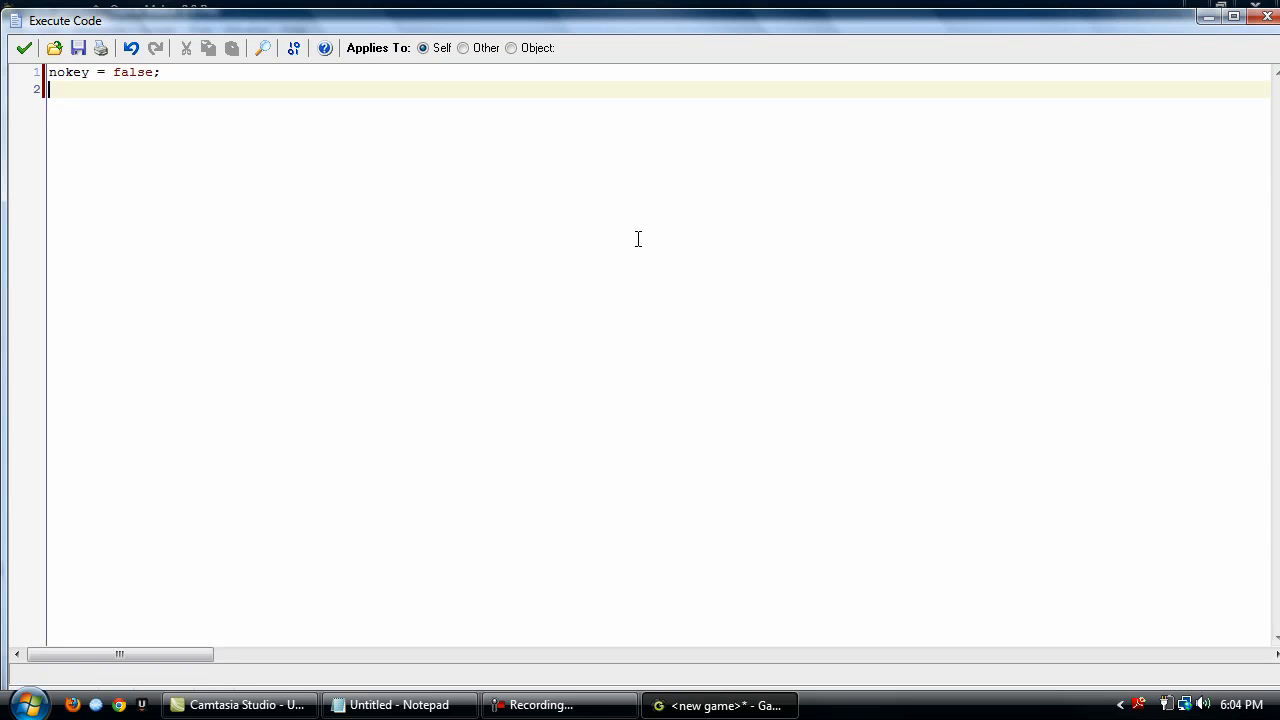
Write the Right key code: if place_snapped(32,32), motion_set(0,2)
{"action": "type", "text": "if"}
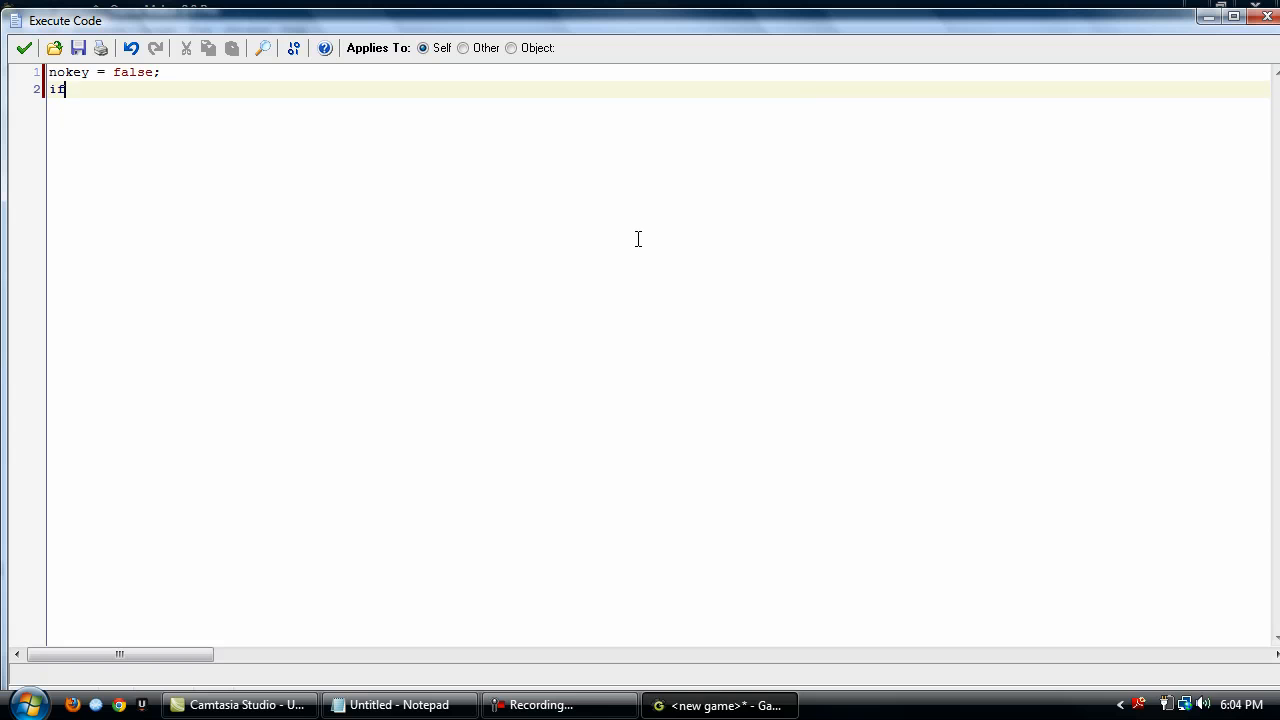
{"action": "type", "text": "(place_sna"}
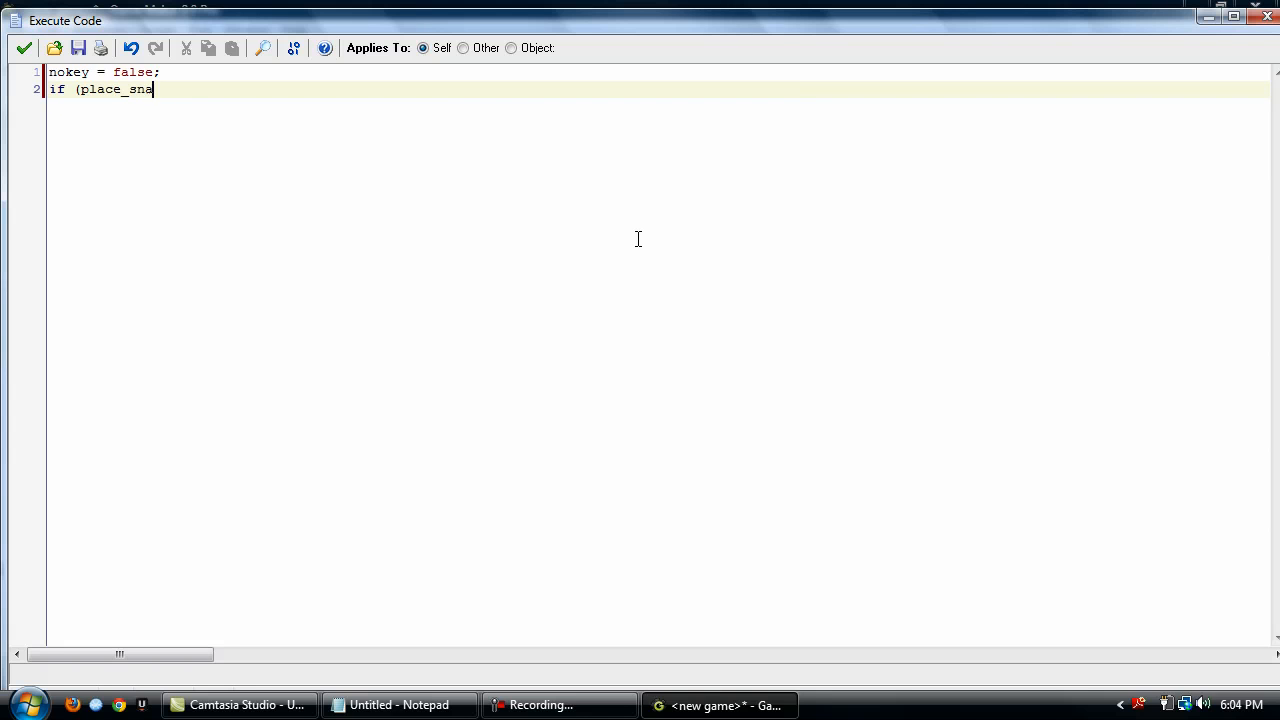
{"action": "type", "text": "pped(32,32"}
{"action": "type", "text": "mo"}
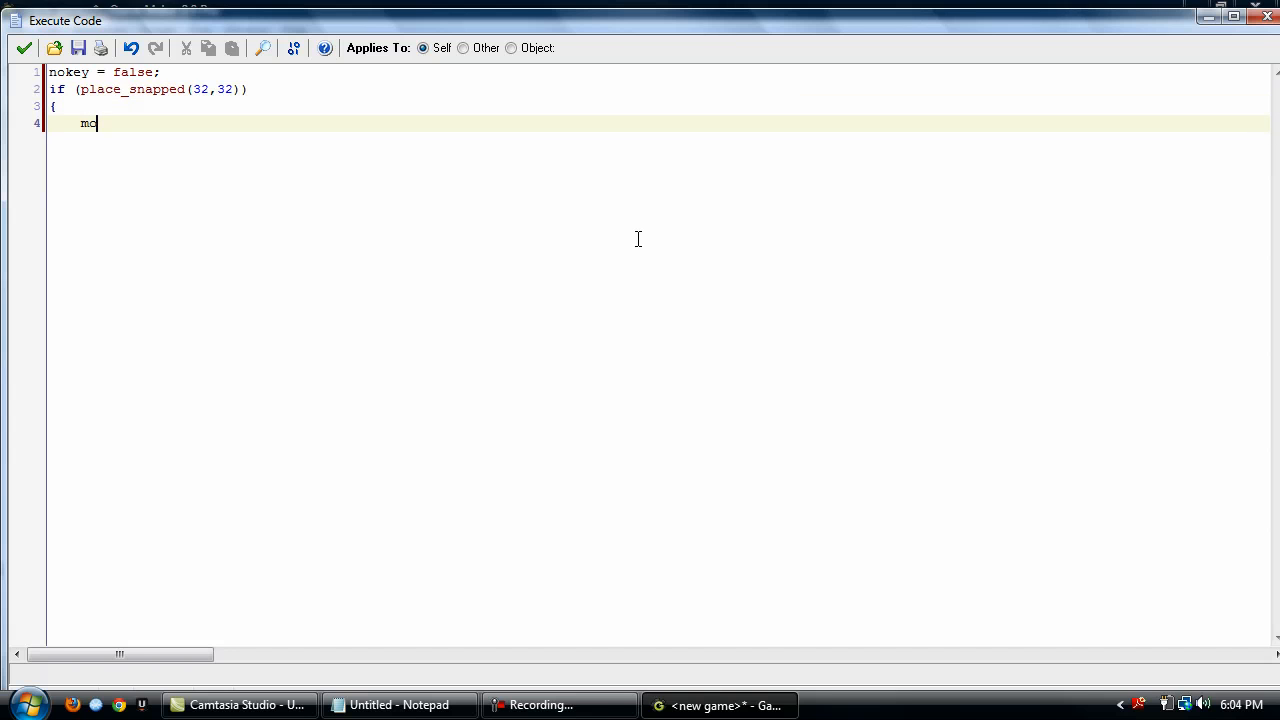
{"action": "type", "text": "tion_set"}
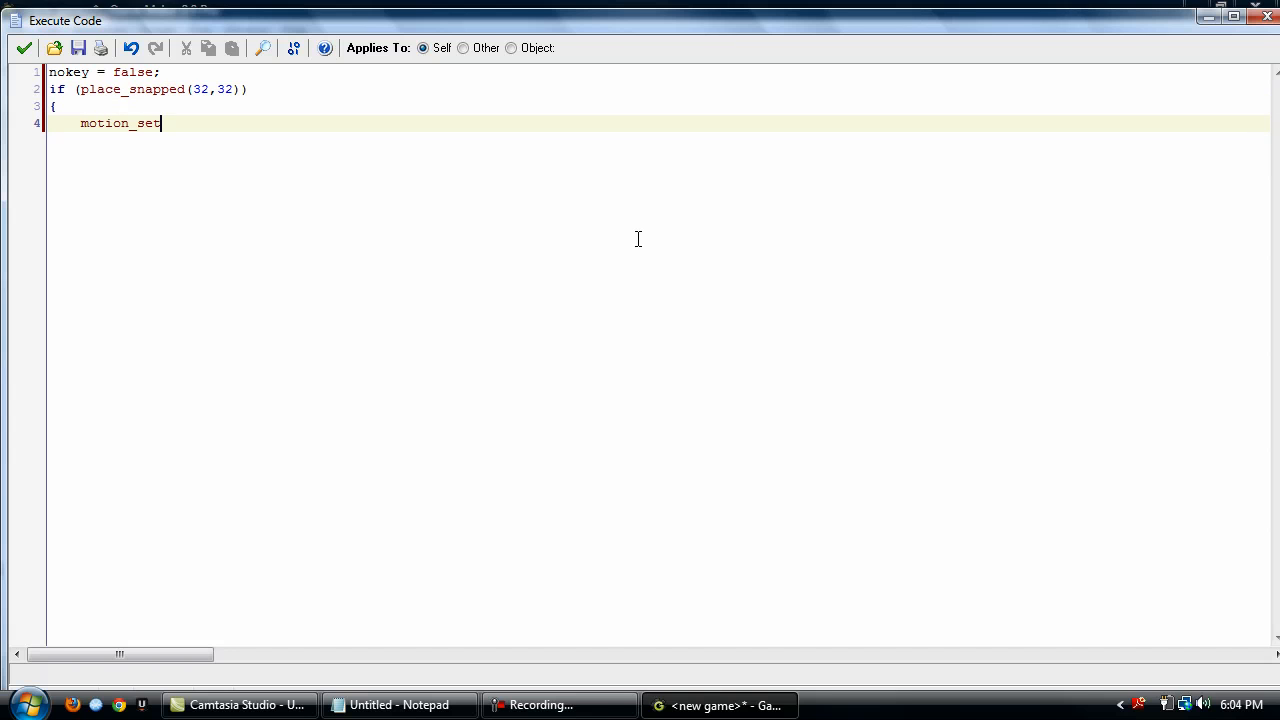
{"action": "type", "text": "(0,2);"}
{"action": "type", "text": "}"}
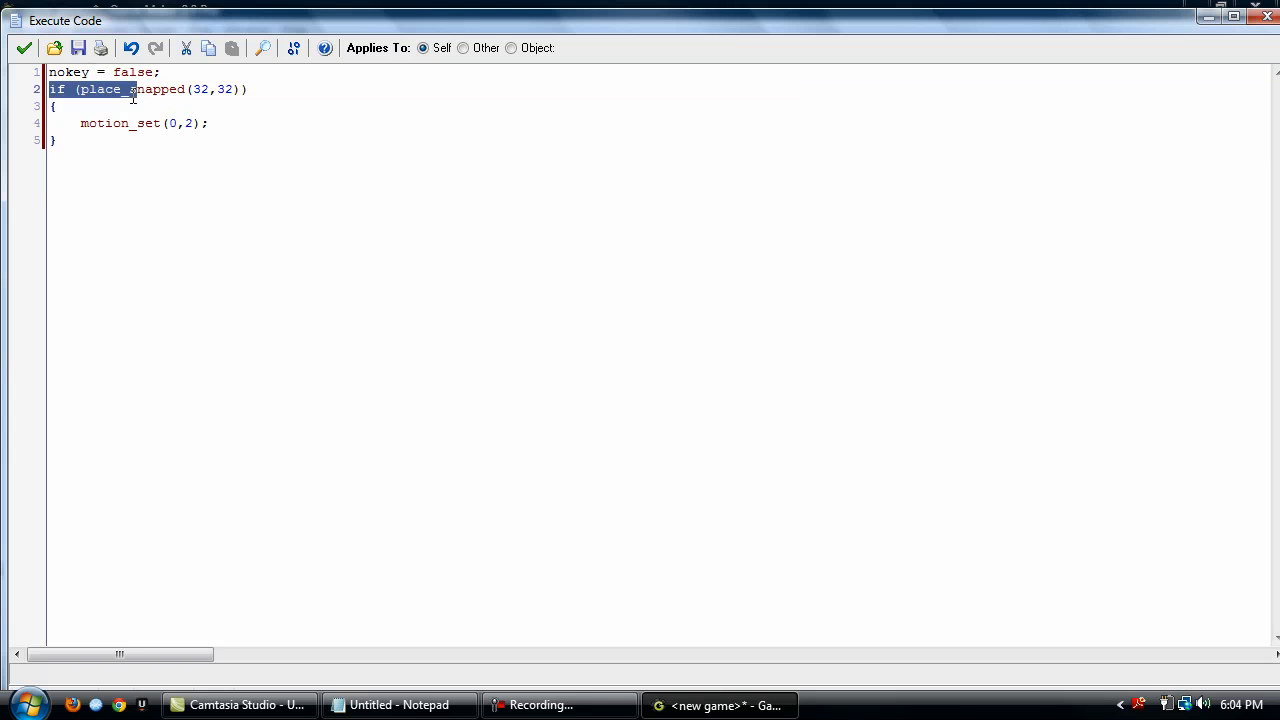
{"action": "left_click", "coordinate": [103, 89]}
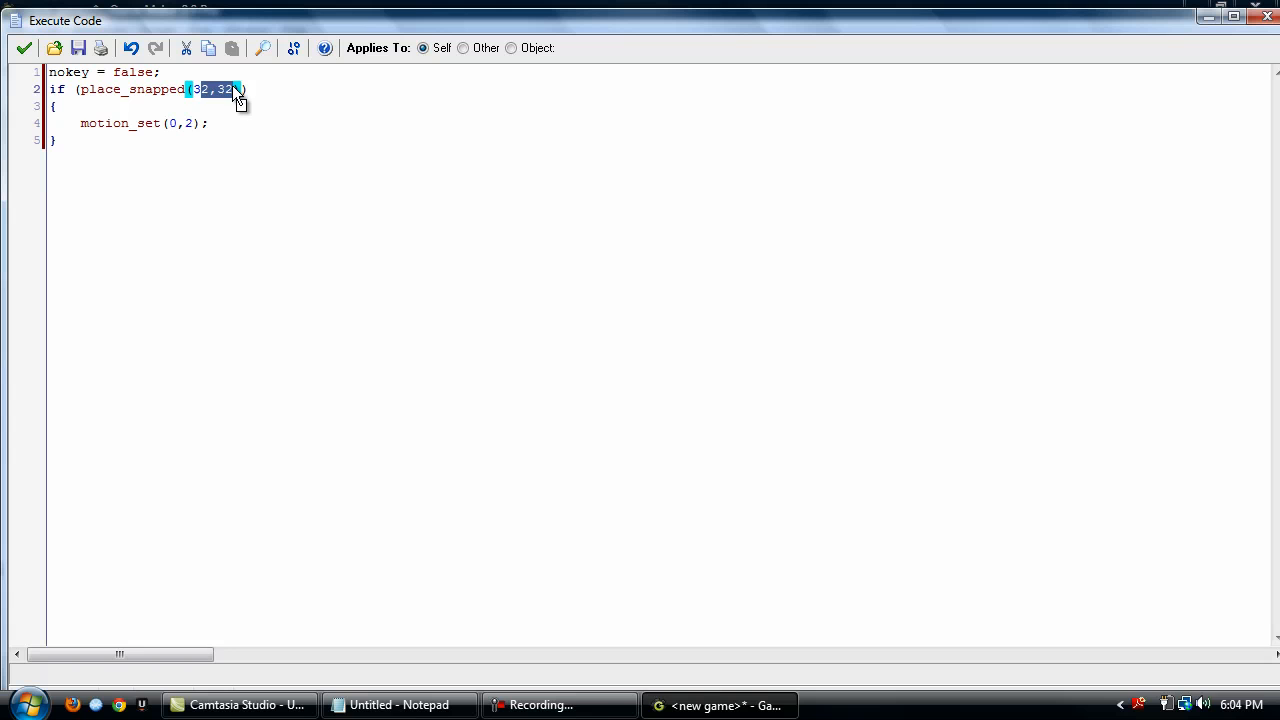
{"action": "type", "text": "3"}
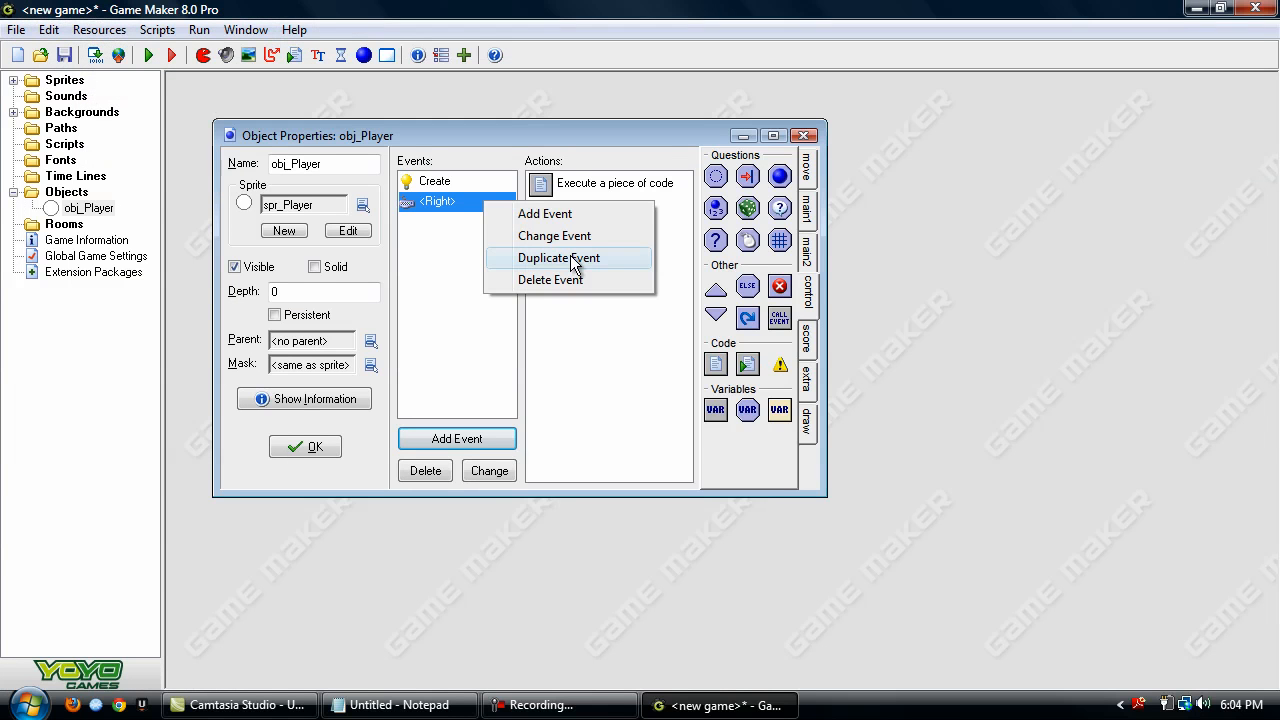
Duplicate the Right key event for the other arrows and change the Down event's direction
{"action": "left_click", "coordinate": [557, 257]}
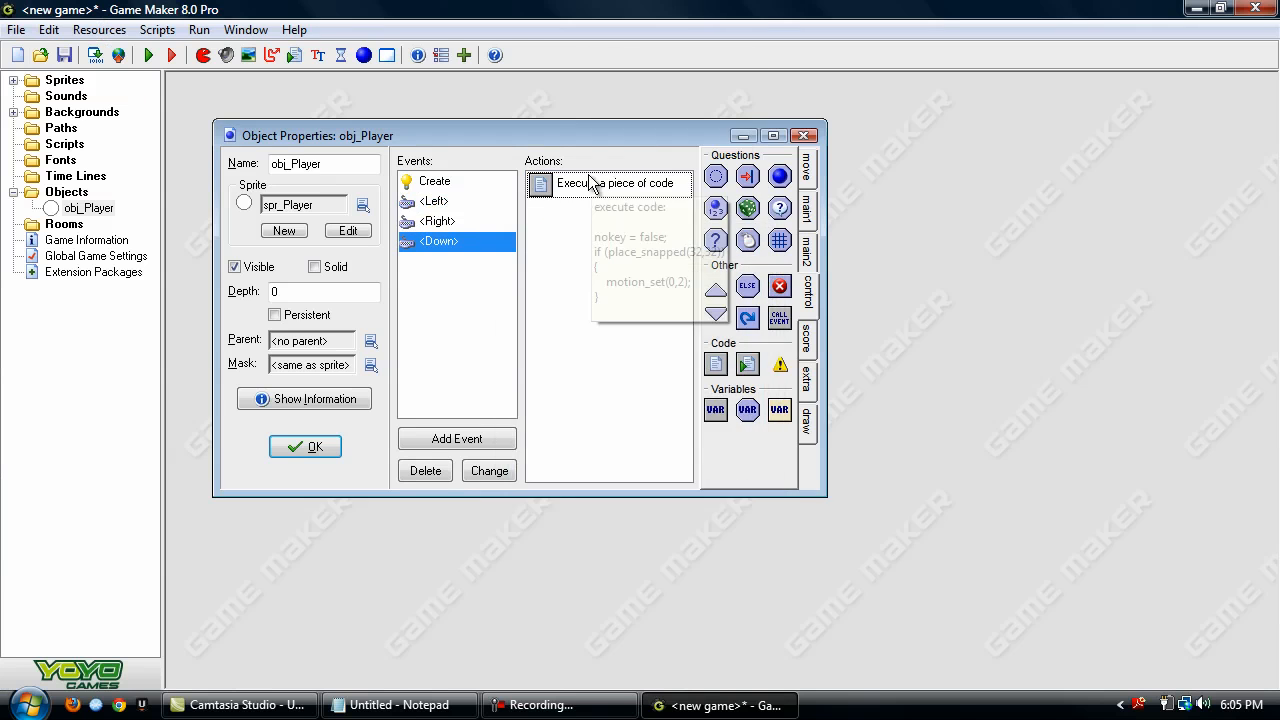
{"action": "double_click", "coordinate": [610, 183]}
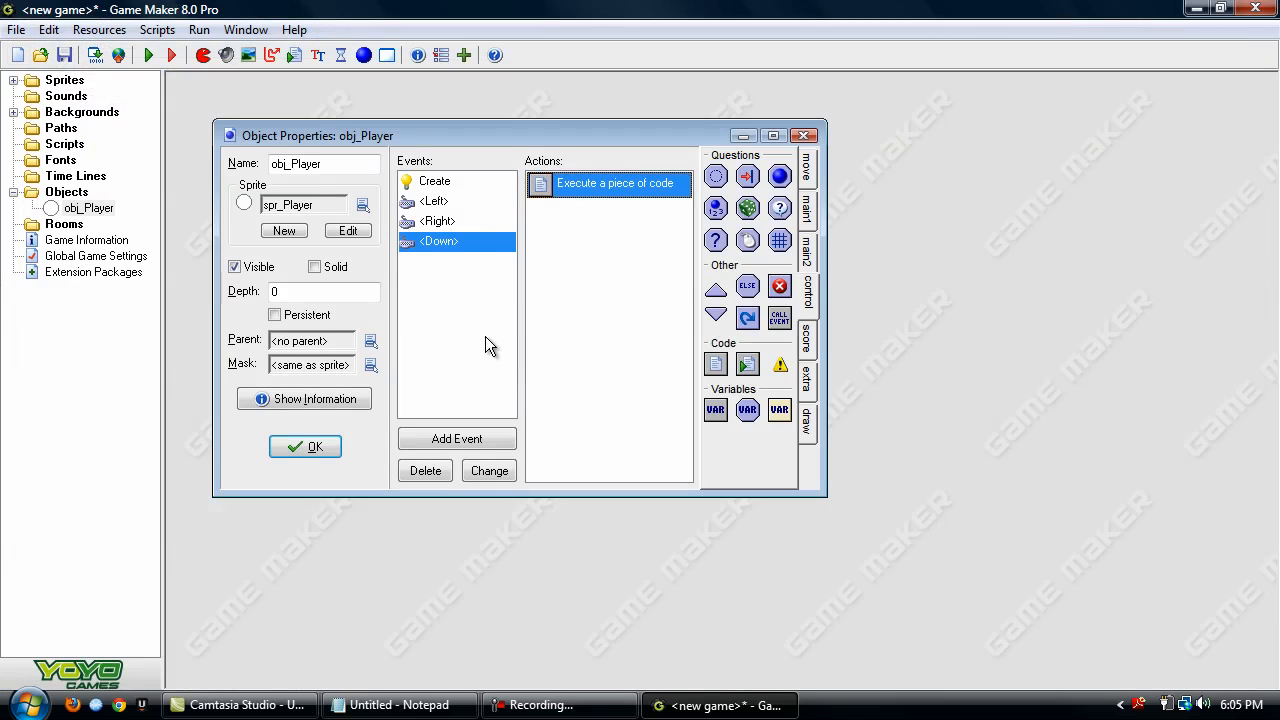
{"action": "left_click", "coordinate": [456, 438]}
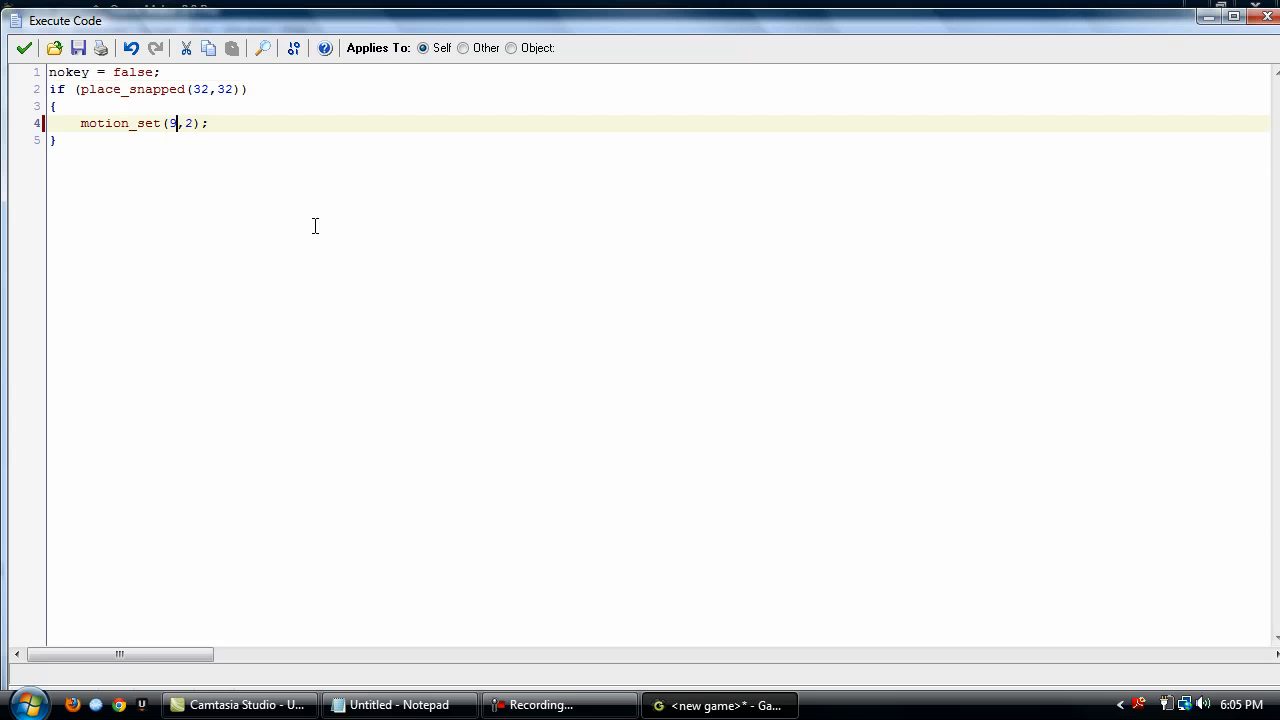
{"action": "left_click", "coordinate": [24, 48]}
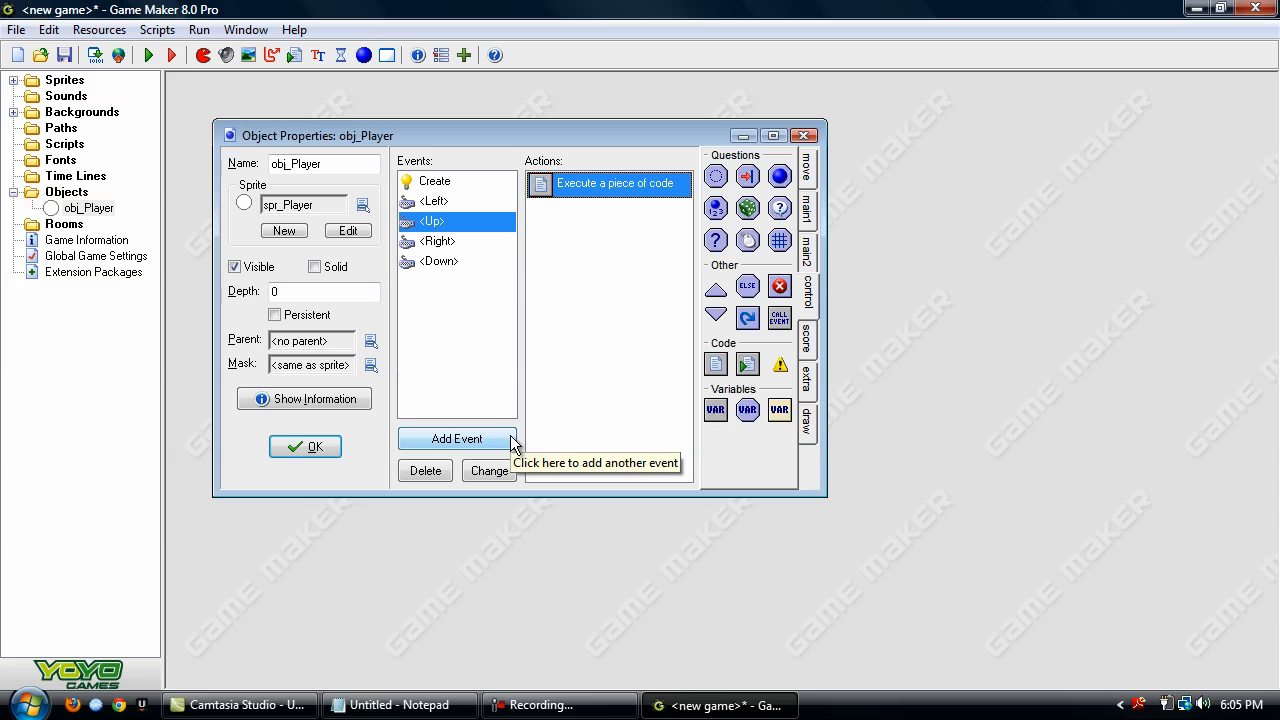
Add a Right key-release event whose code is nokey = true
{"action": "left_click", "coordinate": [456, 439]}
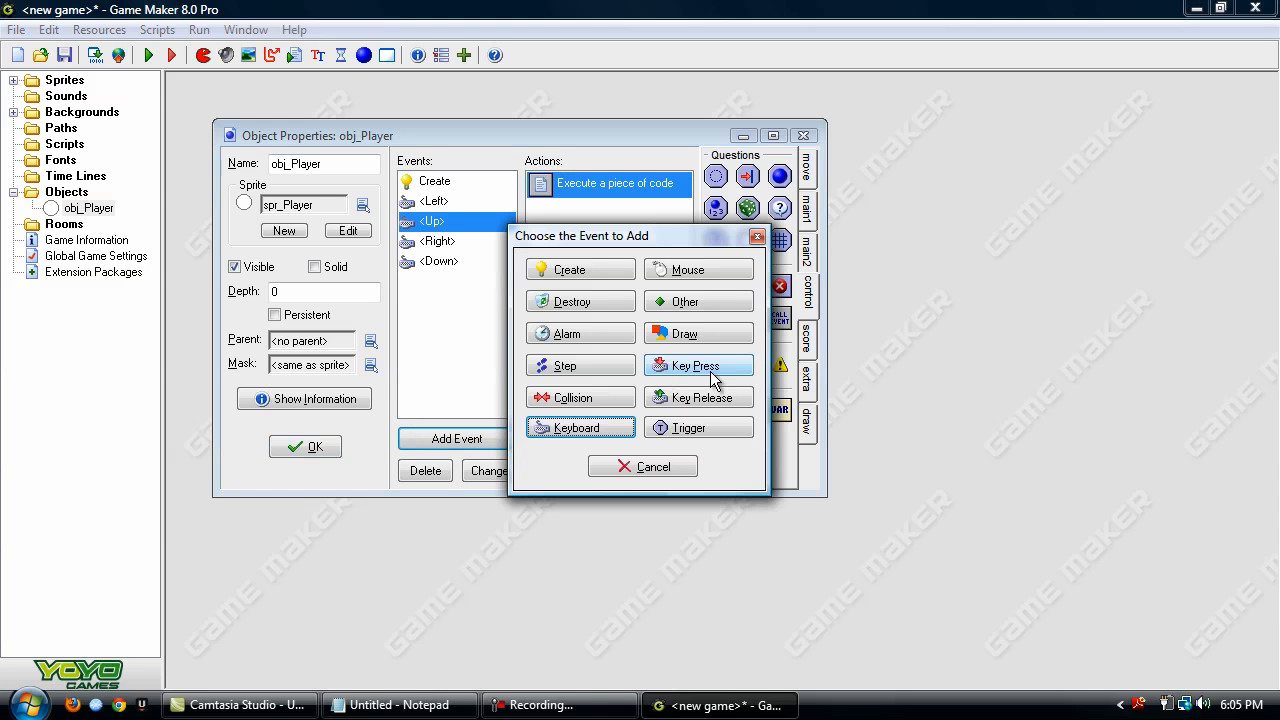
{"action": "left_click", "coordinate": [698, 397]}
{"action": "type", "text": "no"}
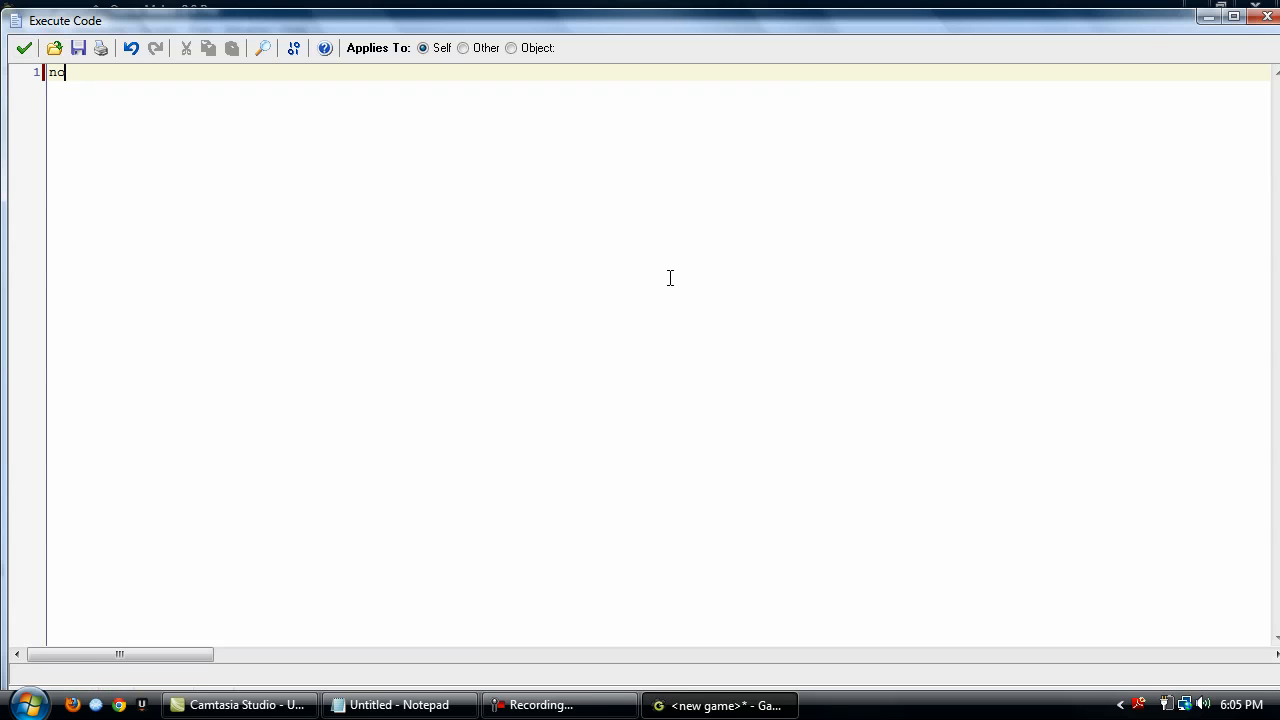
{"action": "type", "text": "key = true;"}
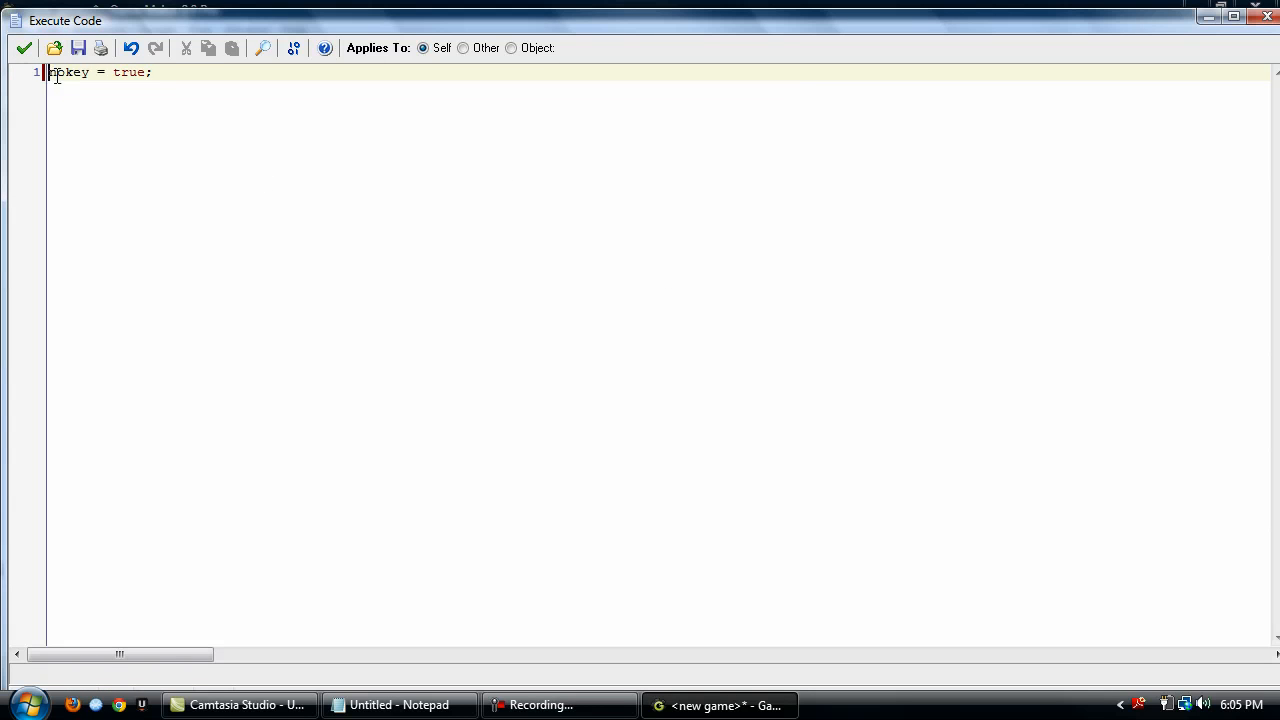
{"action": "right_click", "coordinate": [456, 281]}
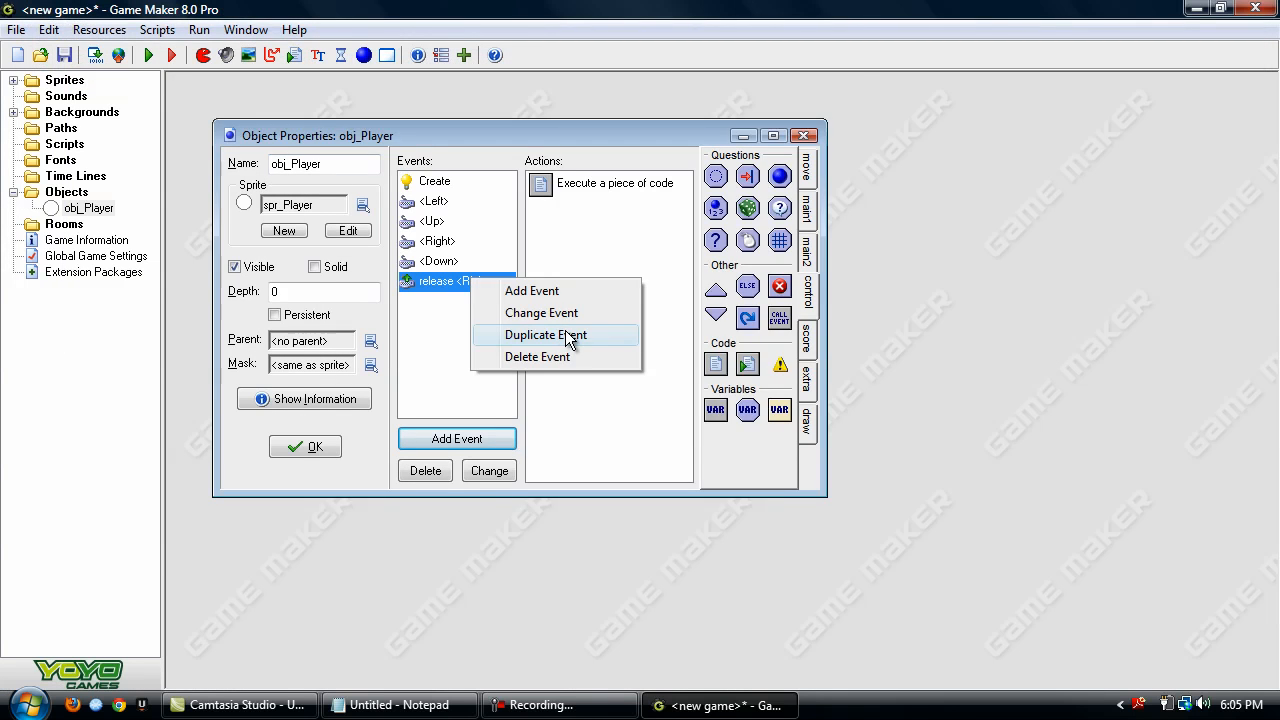
Duplicate the Right release event as release events for Left, Up and Down
{"action": "left_click", "coordinate": [545, 334]}
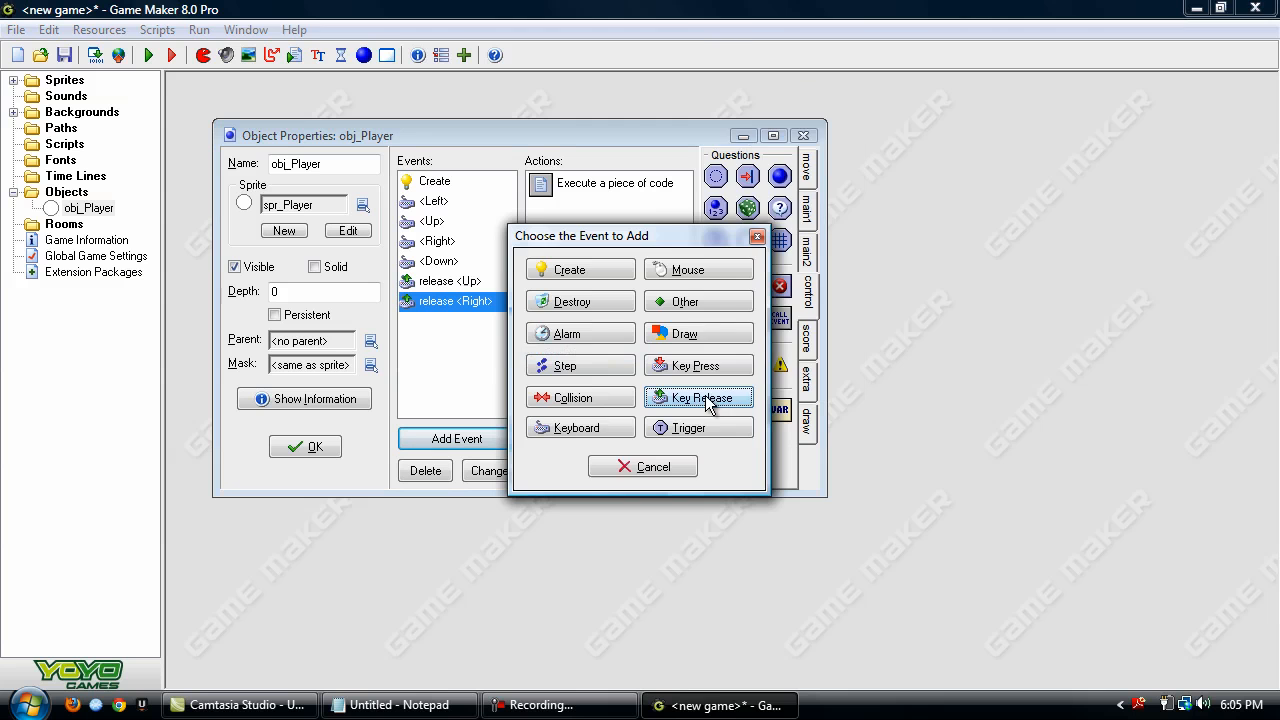
{"action": "left_click", "coordinate": [698, 397]}
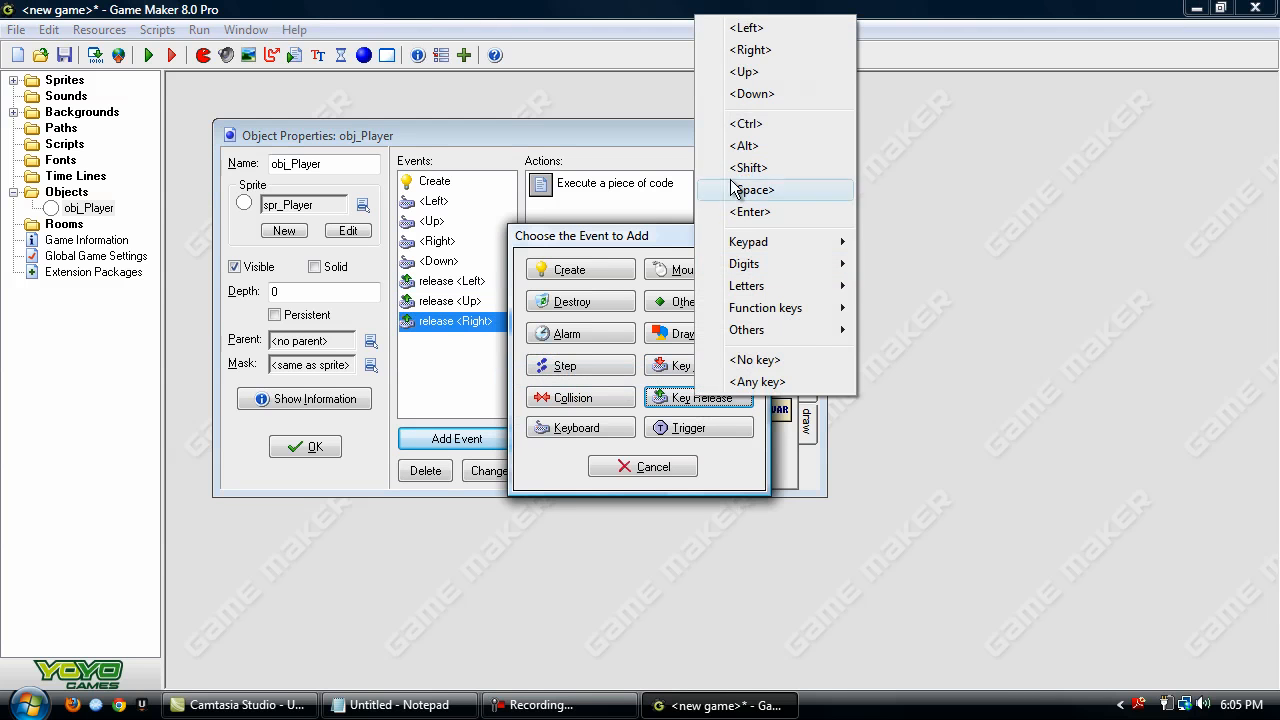
{"action": "left_click", "coordinate": [751, 93]}
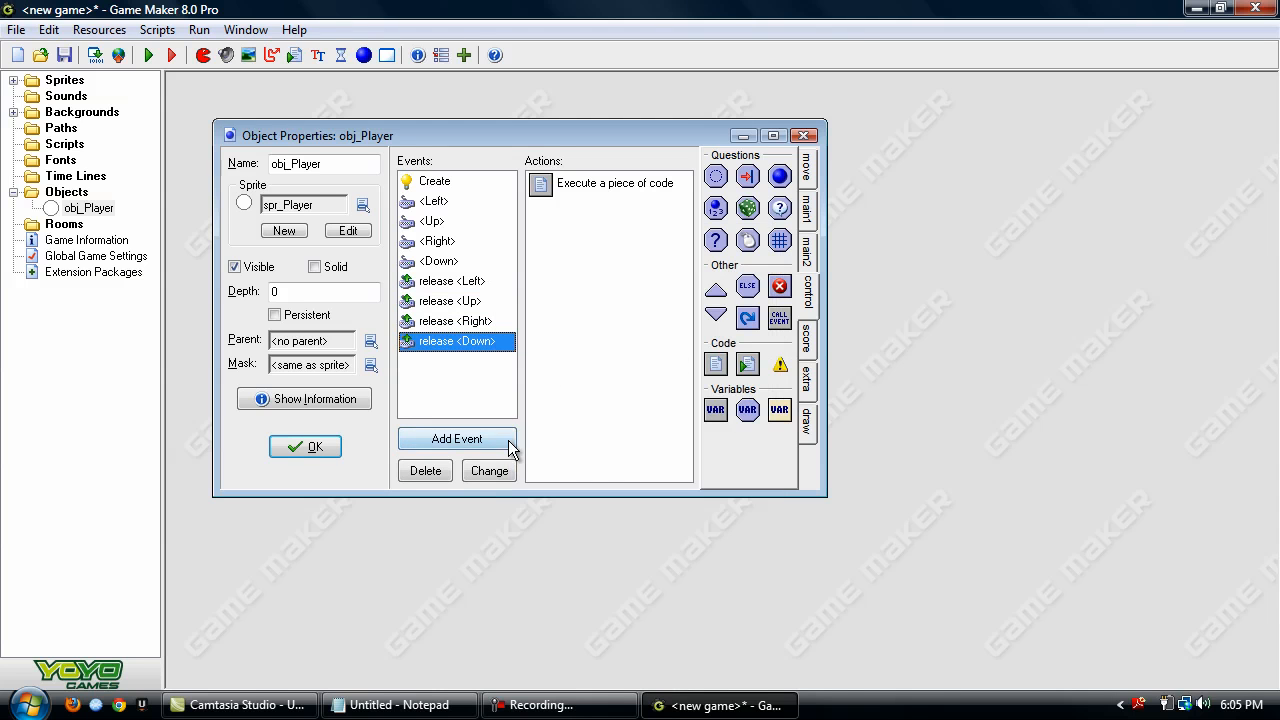
Add Step event code calling motion_set(0,0) when nokey is true and 32x32-snapped, then close obj_Player
{"action": "left_click", "coordinate": [456, 438]}
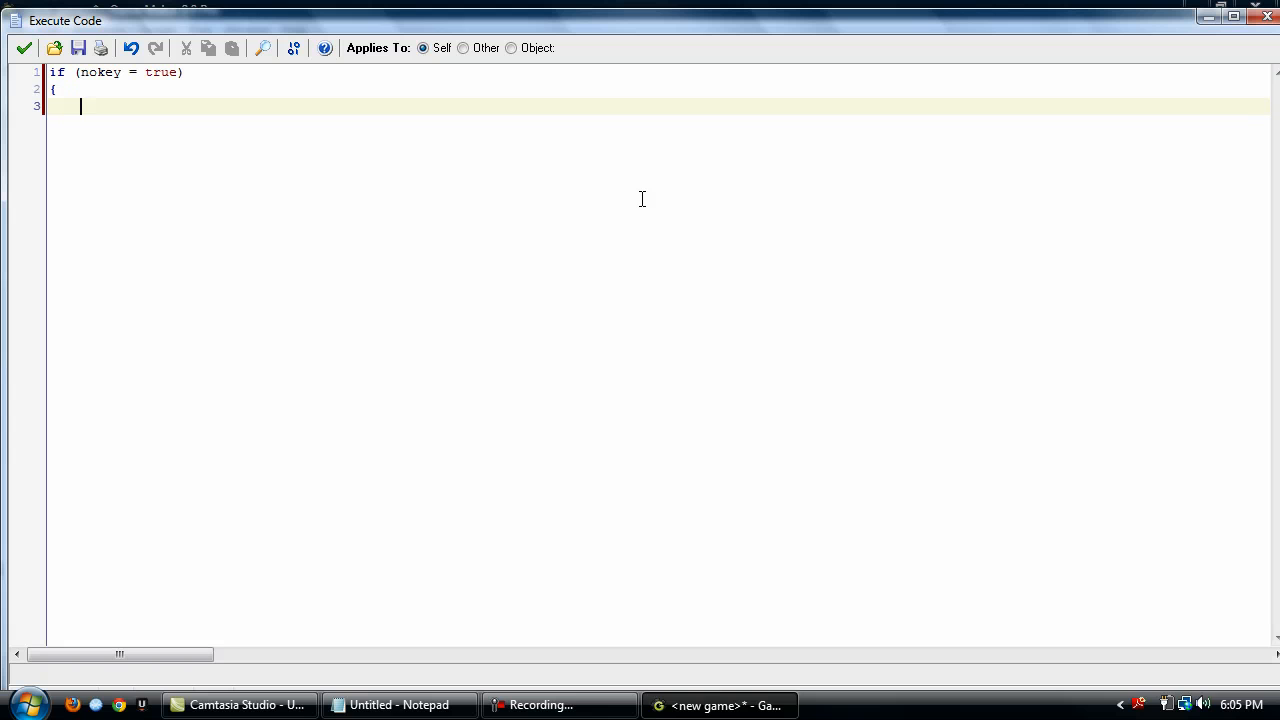
{"action": "type", "text": "if (place"}
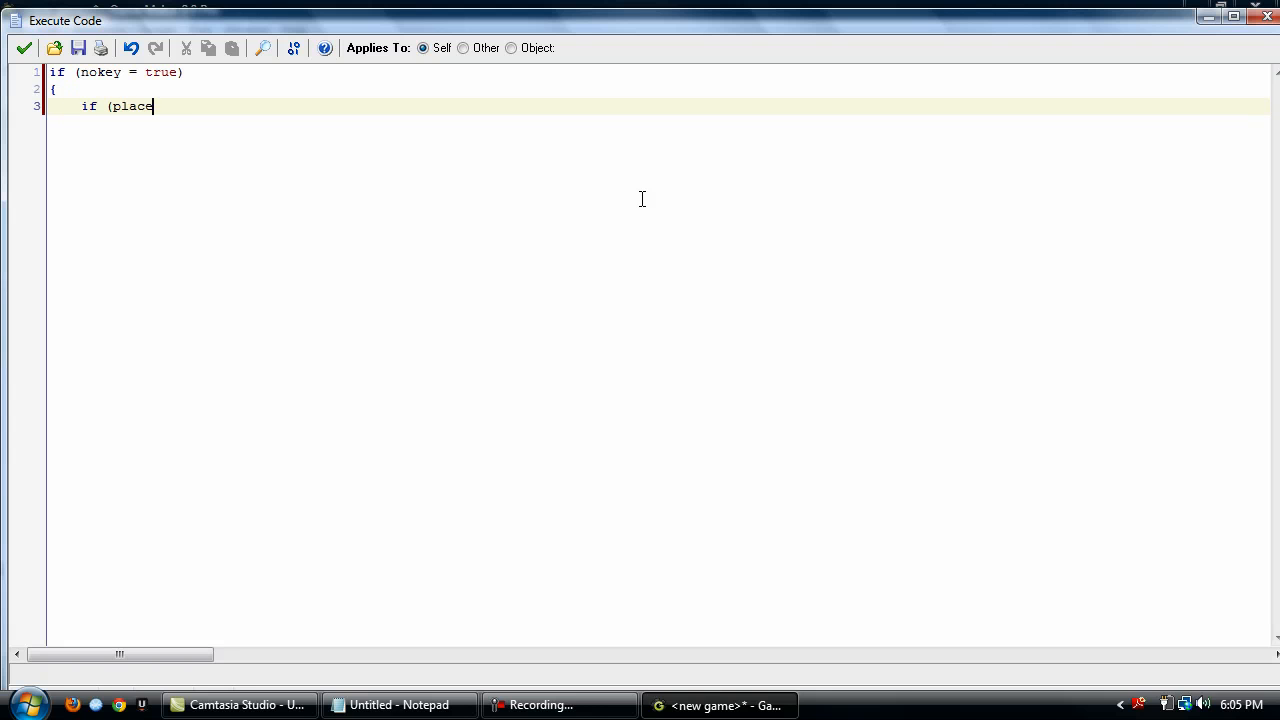
{"action": "type", "text": "_snapped)"}
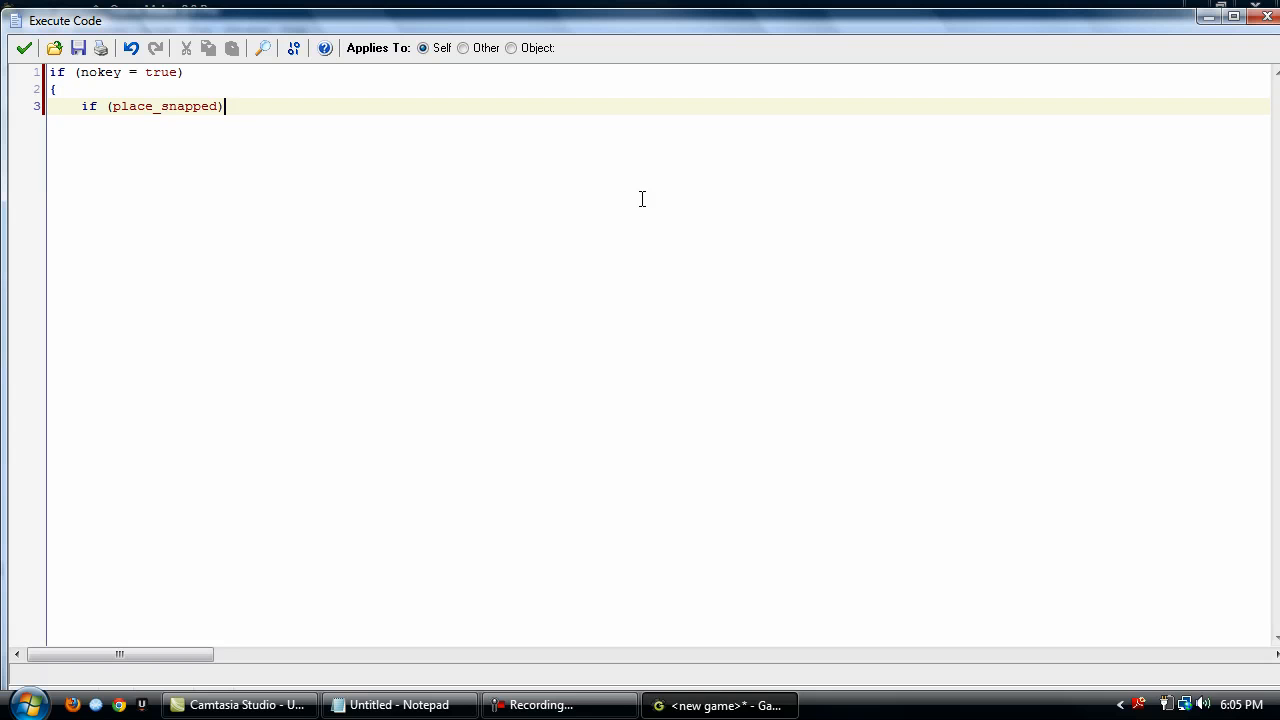
{"action": "type", "text": "(32,32)"}
{"action": "type", "text": "motion_set"}
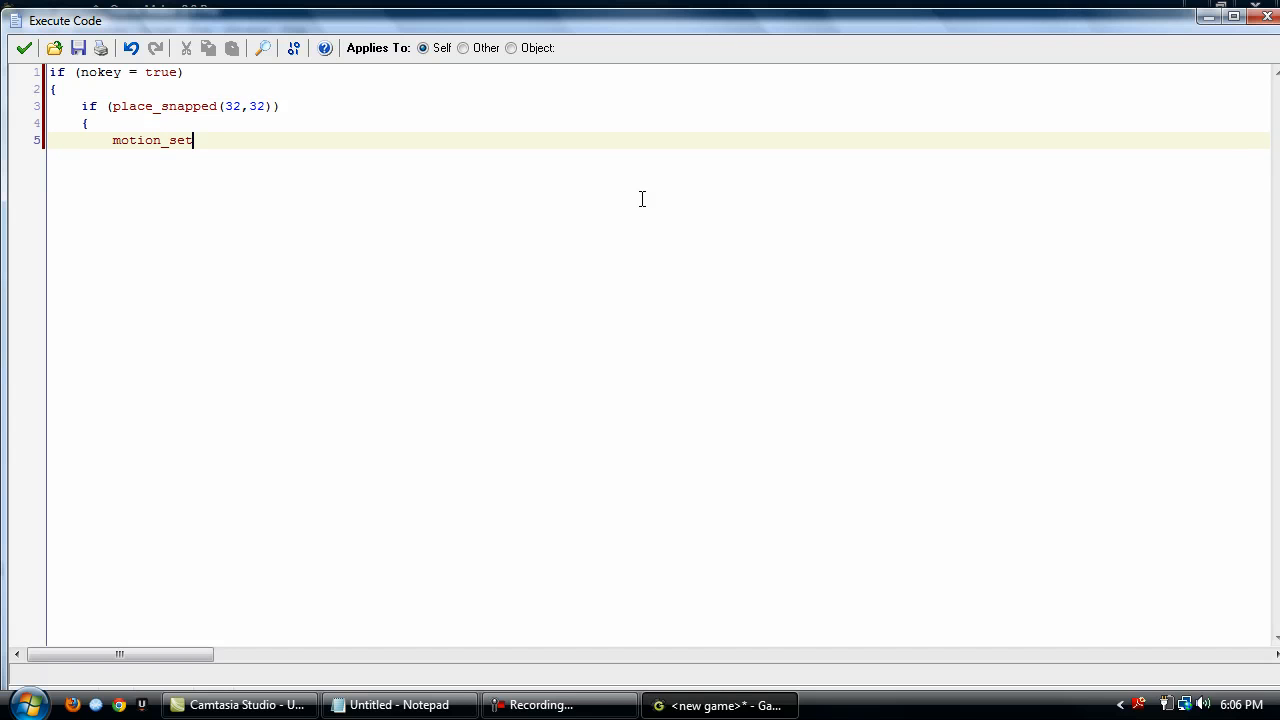
{"action": "type", "text": "(0,0);"}
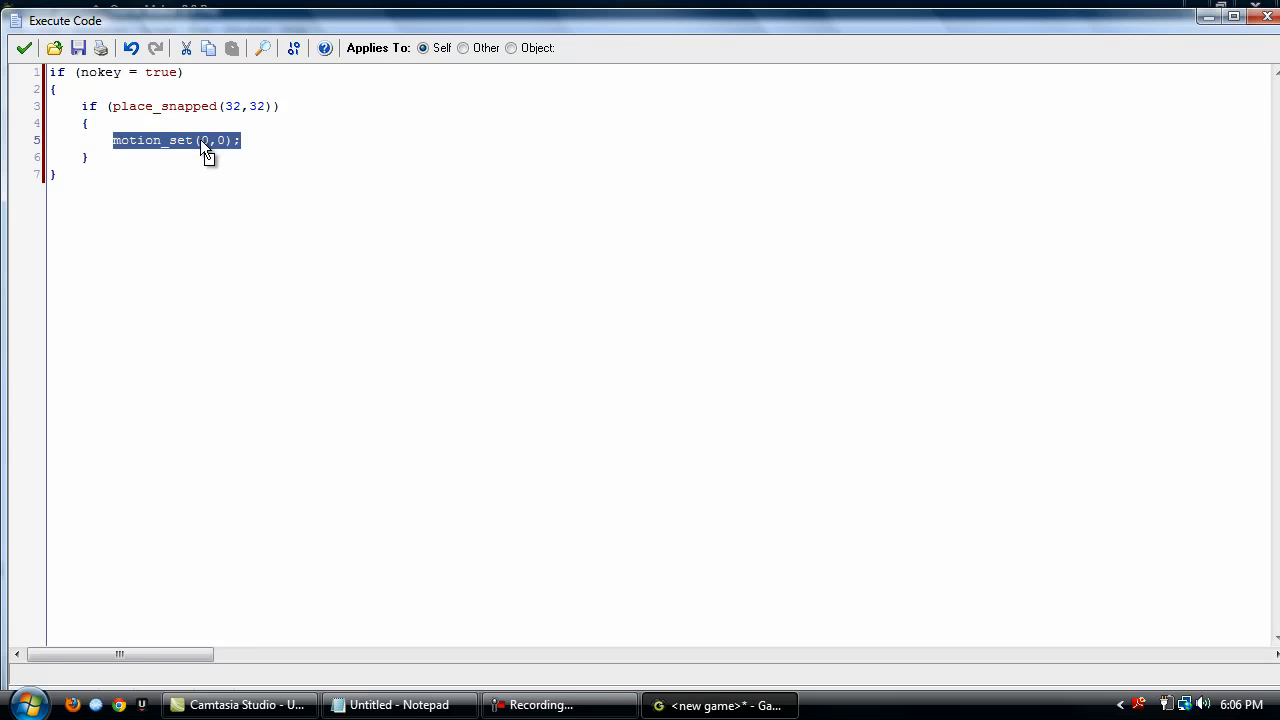
{"action": "left_click", "coordinate": [203, 140]}
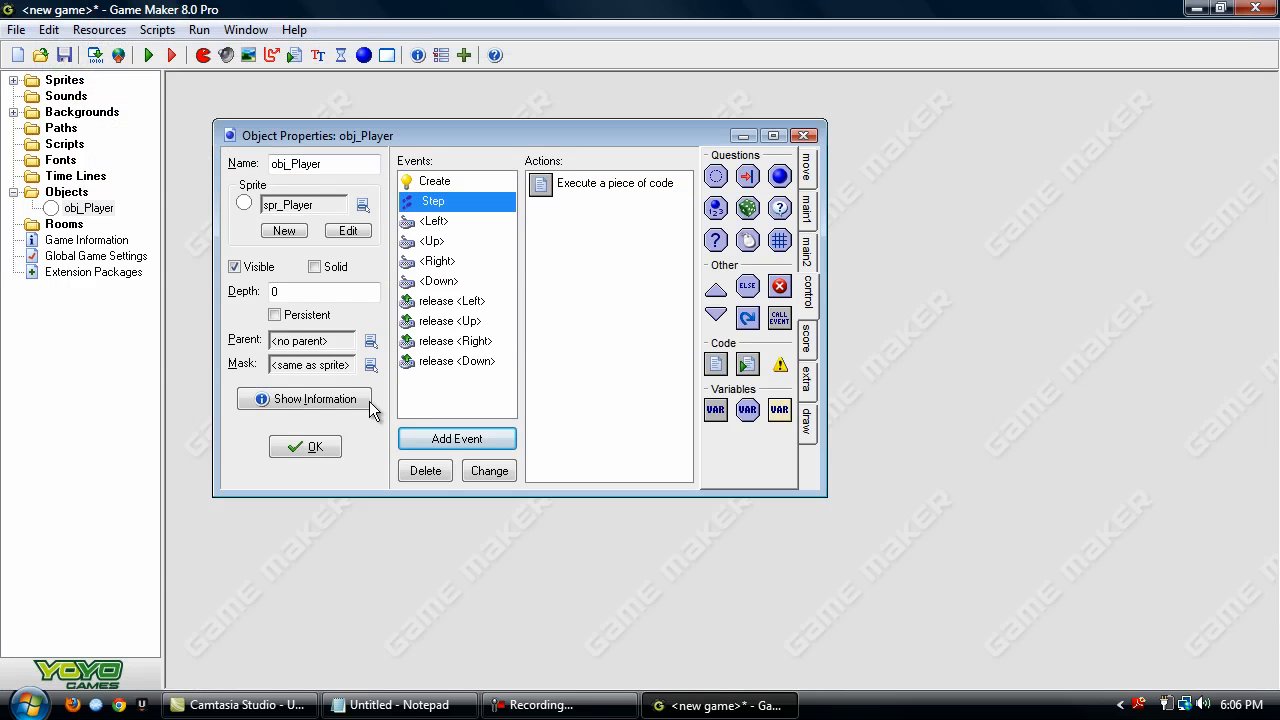
{"action": "left_click", "coordinate": [305, 446]}
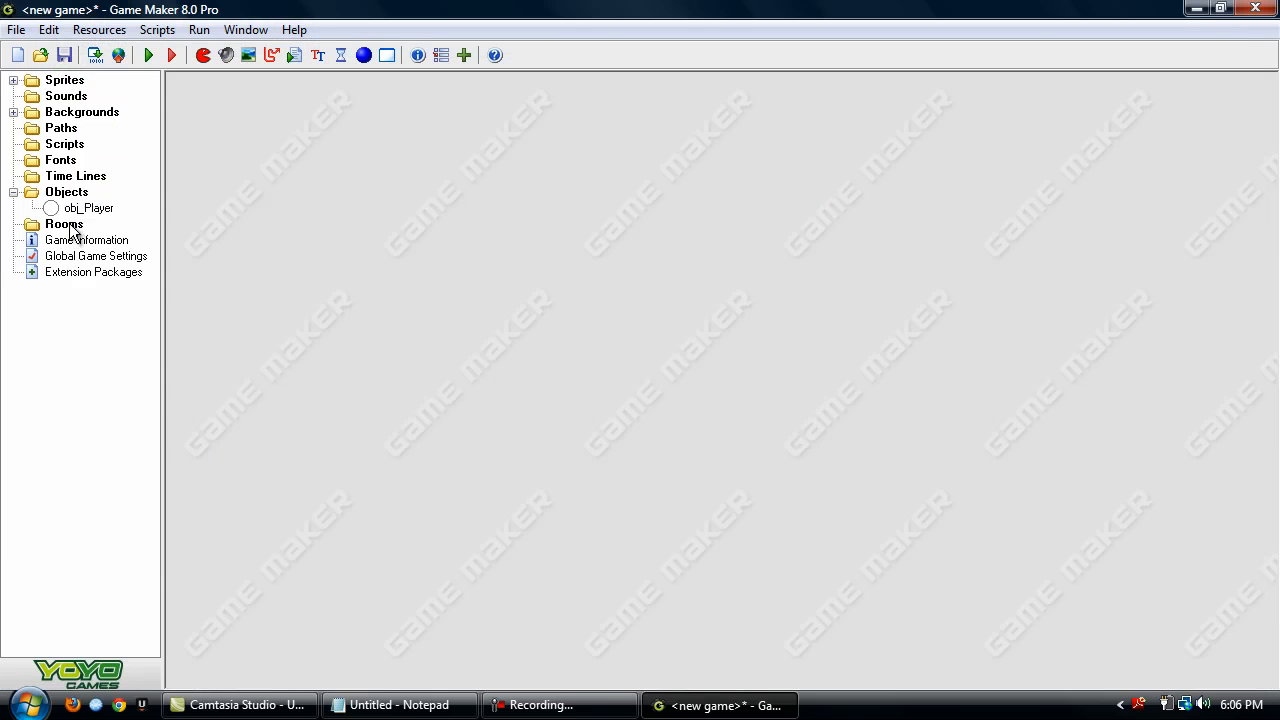
Create room0, place one obj_Player near its centre, and close the room
{"action": "double_click", "coordinate": [65, 223]}
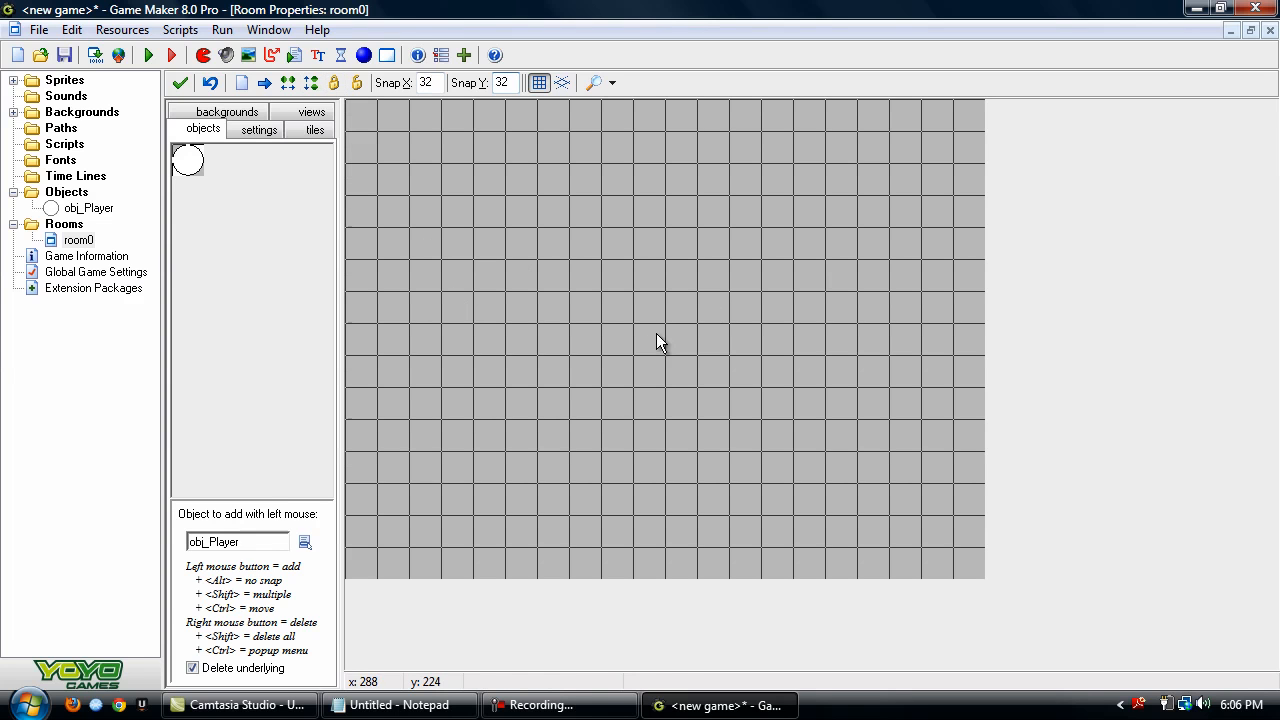
{"action": "left_click", "coordinate": [228, 111]}
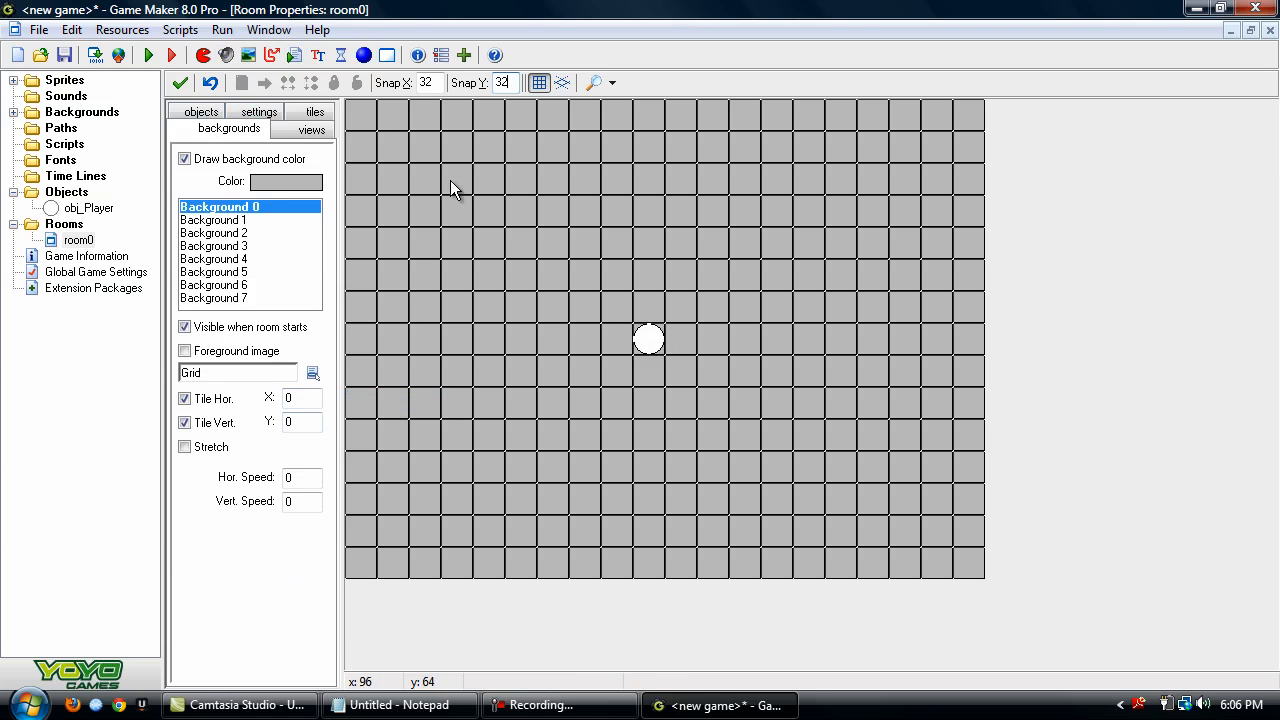
{"action": "left_click", "coordinate": [149, 55]}
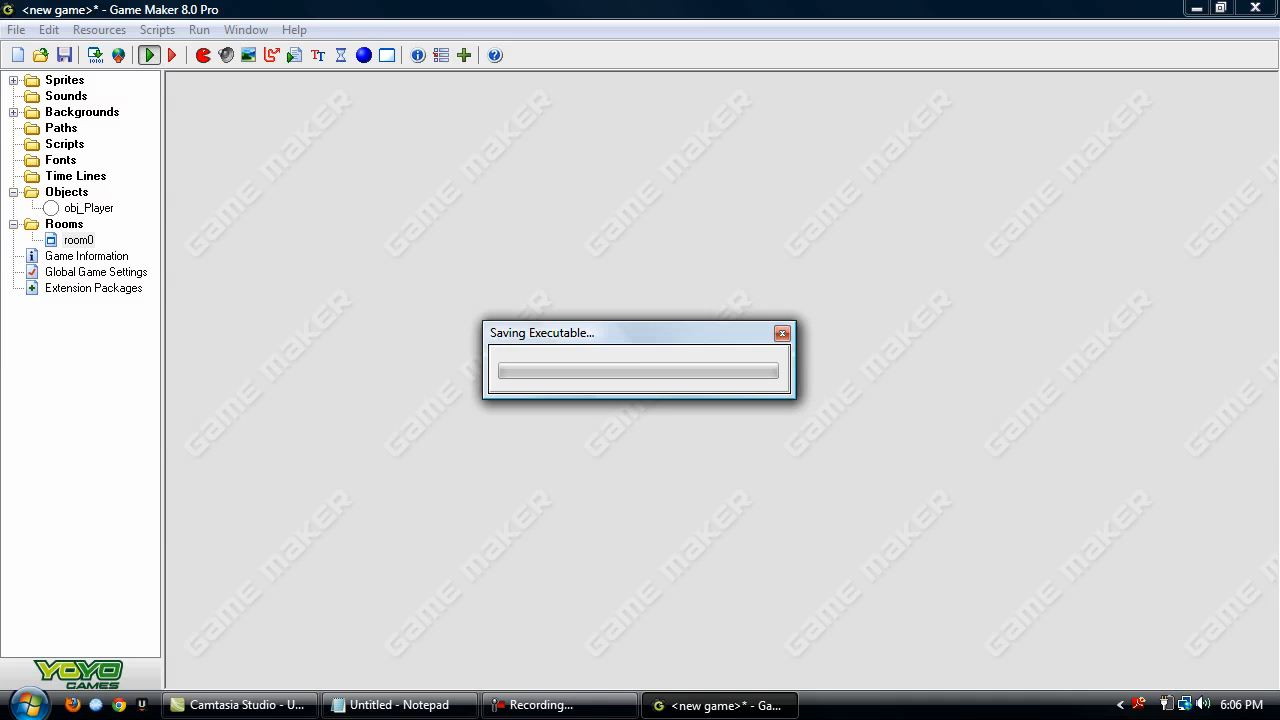
Run the game to try the arrow-key movement, then return to the project
{"action": "left_click", "coordinate": [399, 705]}
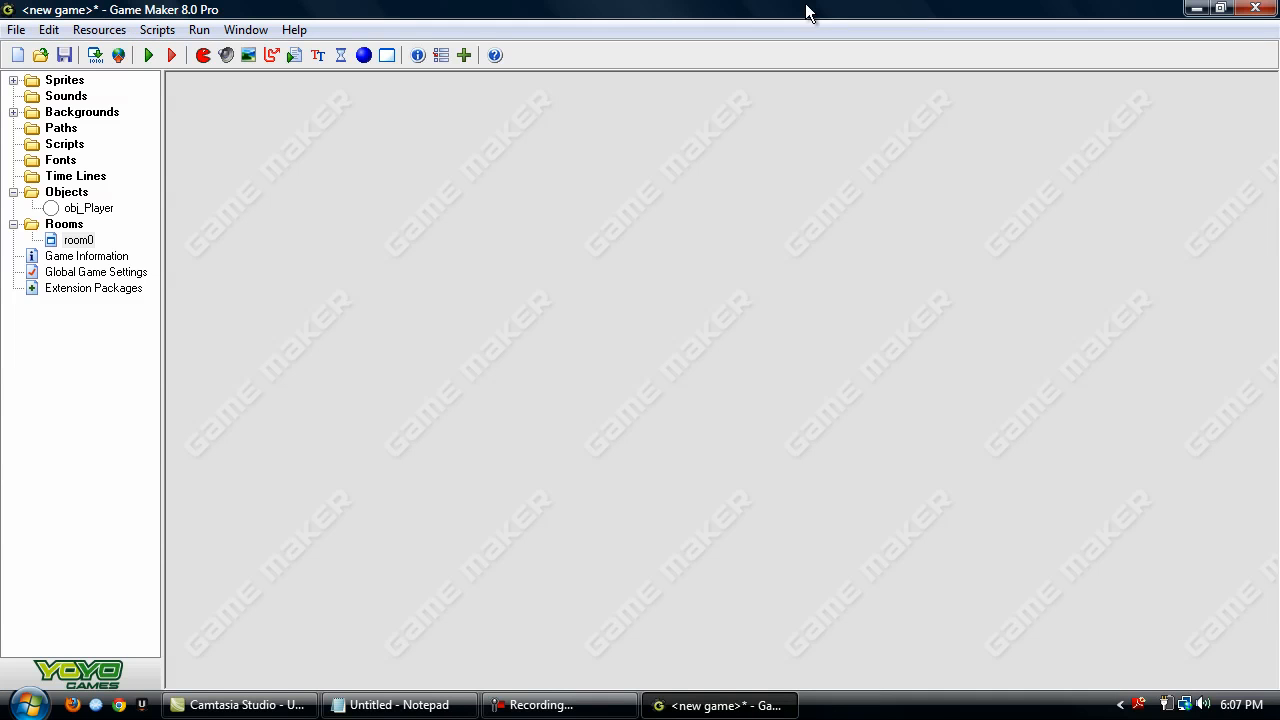
Collapse the Objects and Rooms folders in the resource tree, then select the Sprites folder
{"action": "left_click", "coordinate": [66, 191]}
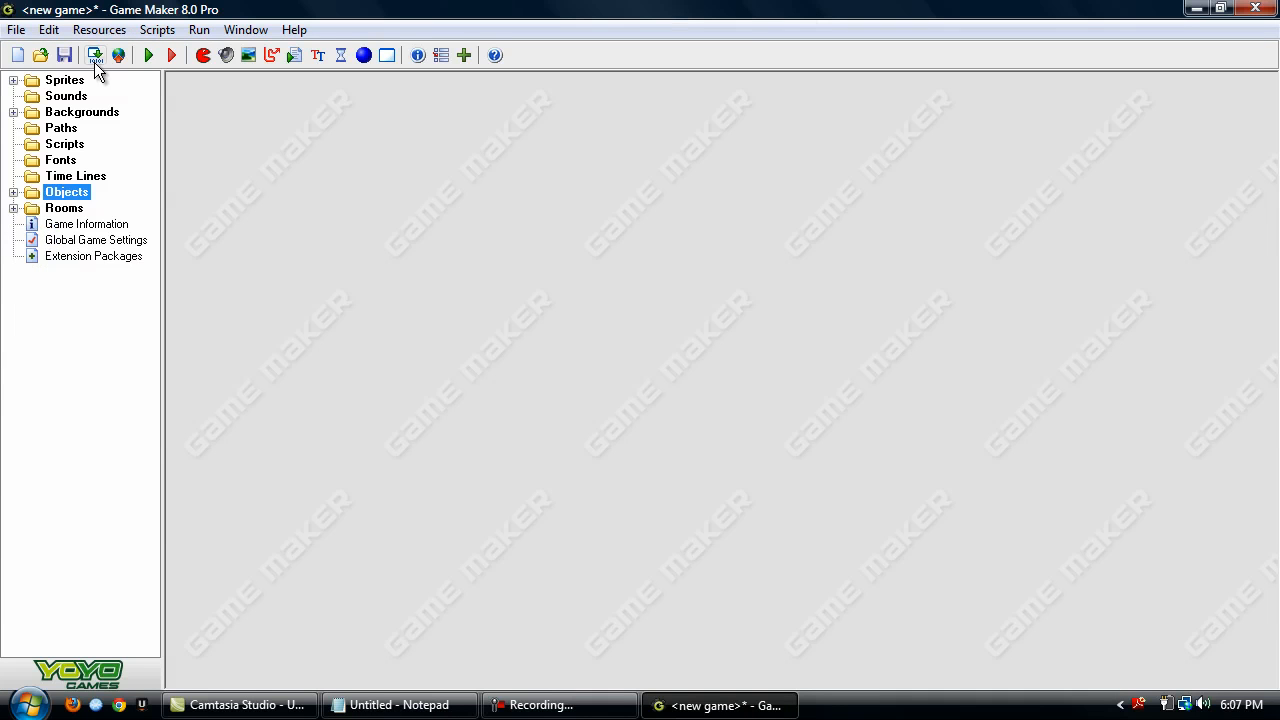
{"action": "left_click", "coordinate": [64, 80]}
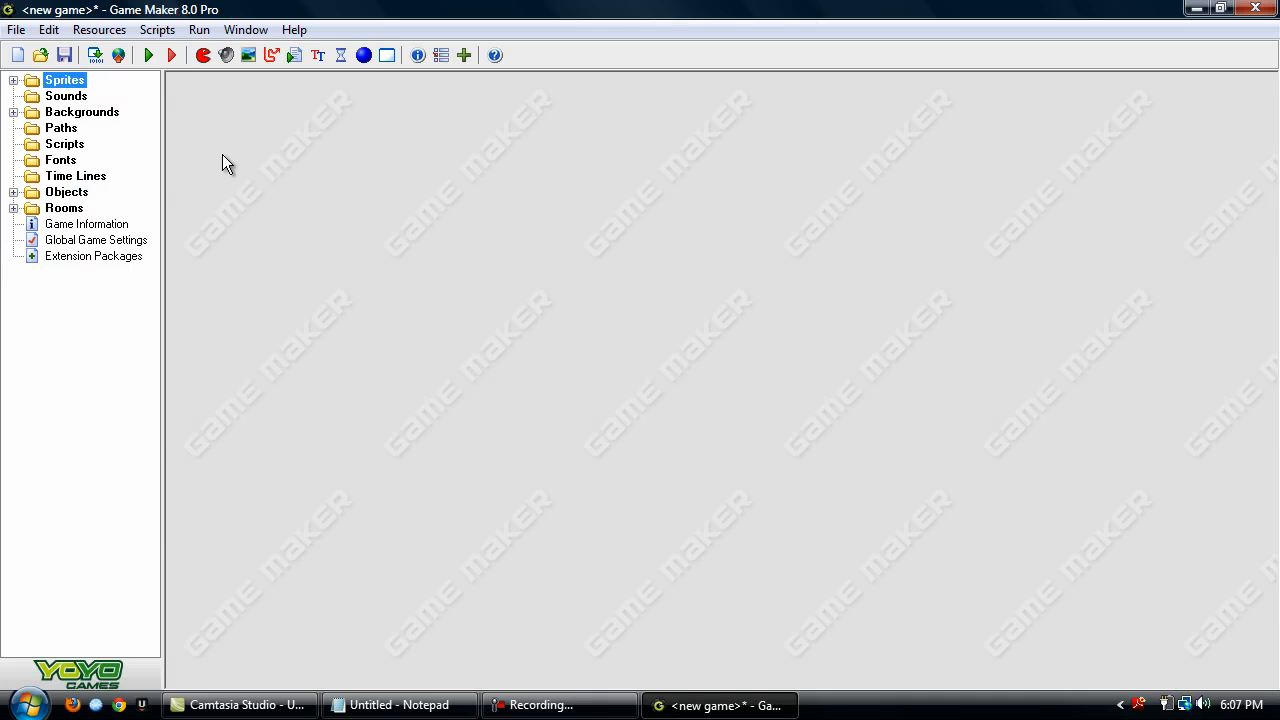
{"action": "mouse_move", "coordinate": [764, 287]}
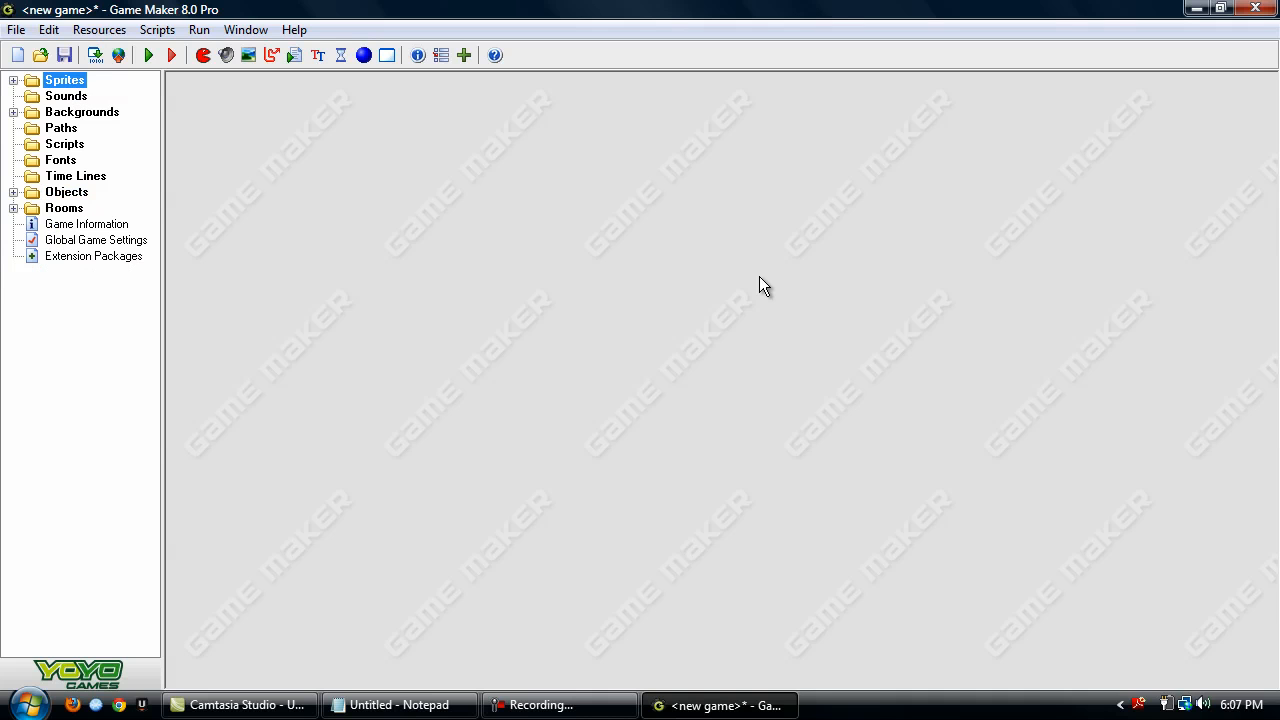